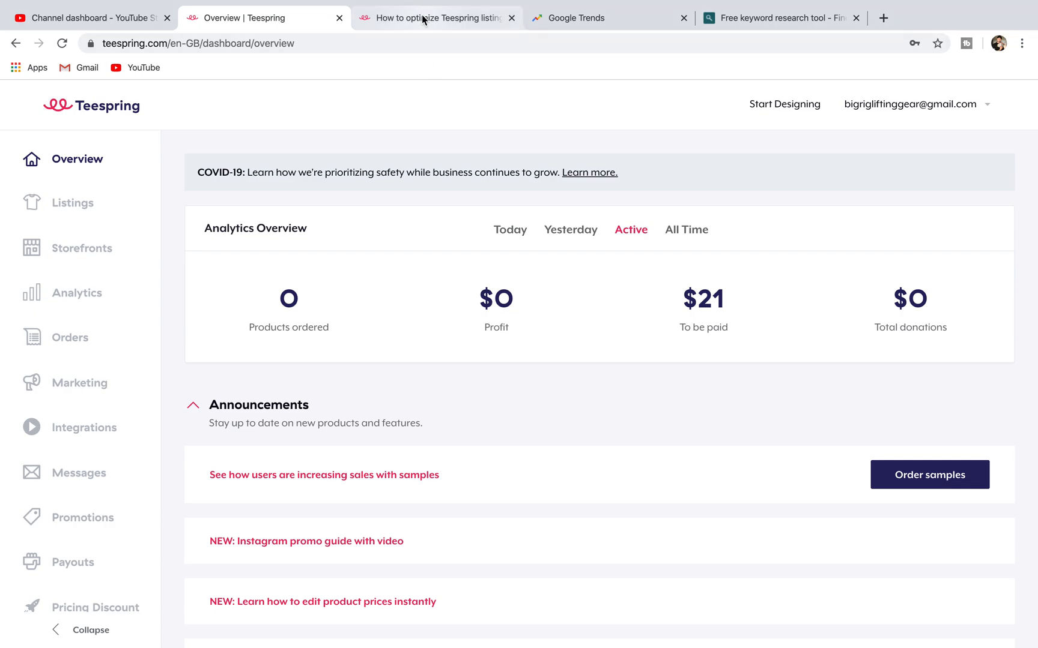
- Bring up the community article at the staff reply on marketplace search ranking
{"action": "left_click", "coordinate": [435, 18]}
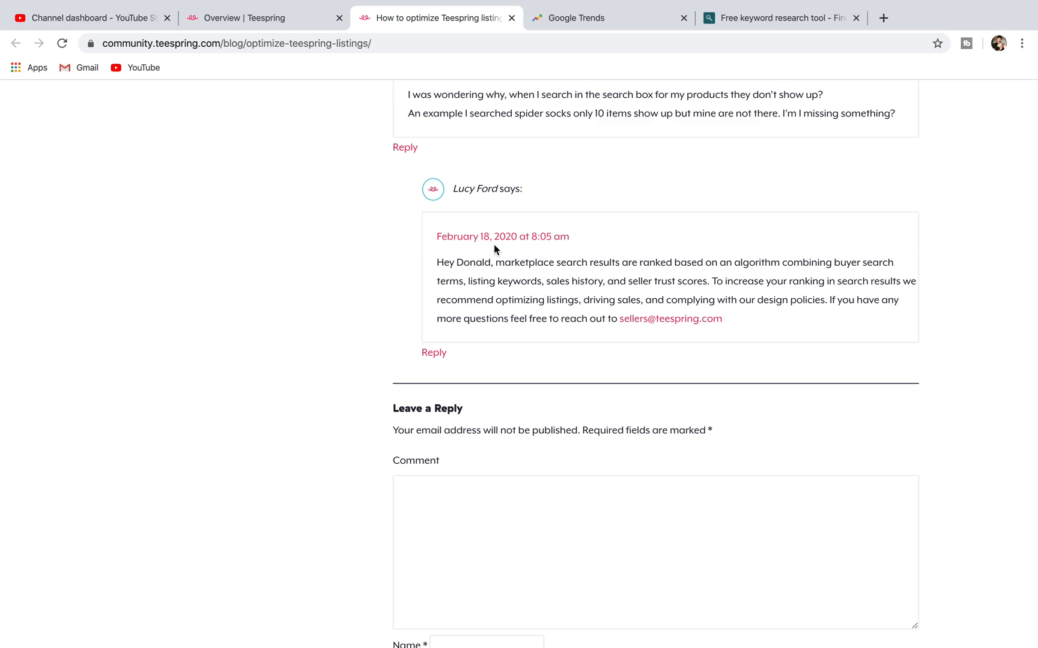
{"action": "mouse_move", "coordinate": [502, 253]}
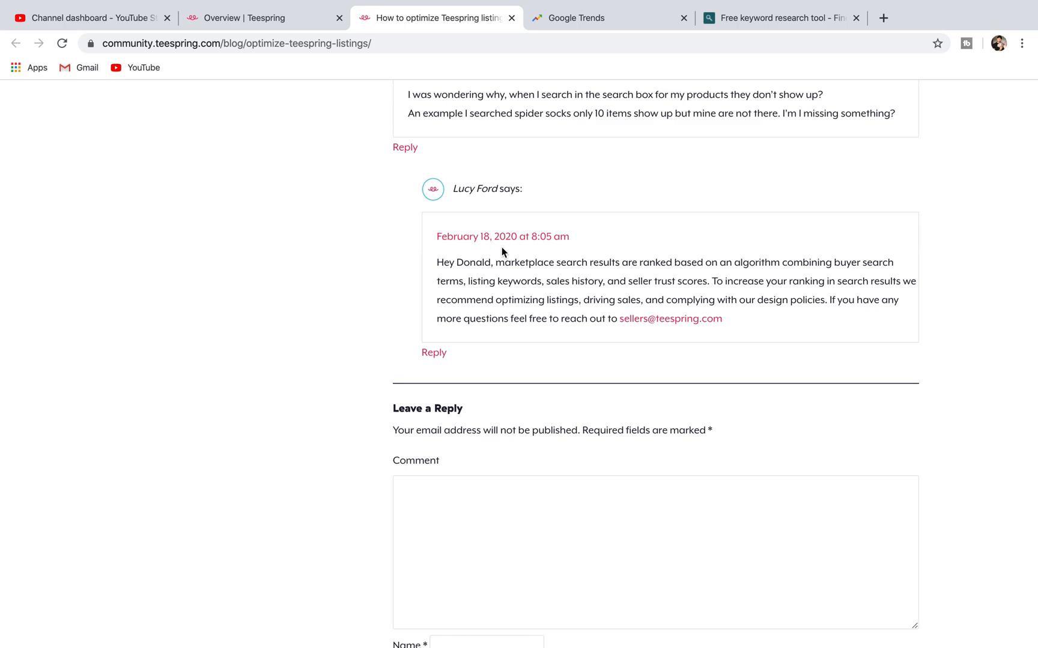
{"action": "mouse_move", "coordinate": [507, 263]}
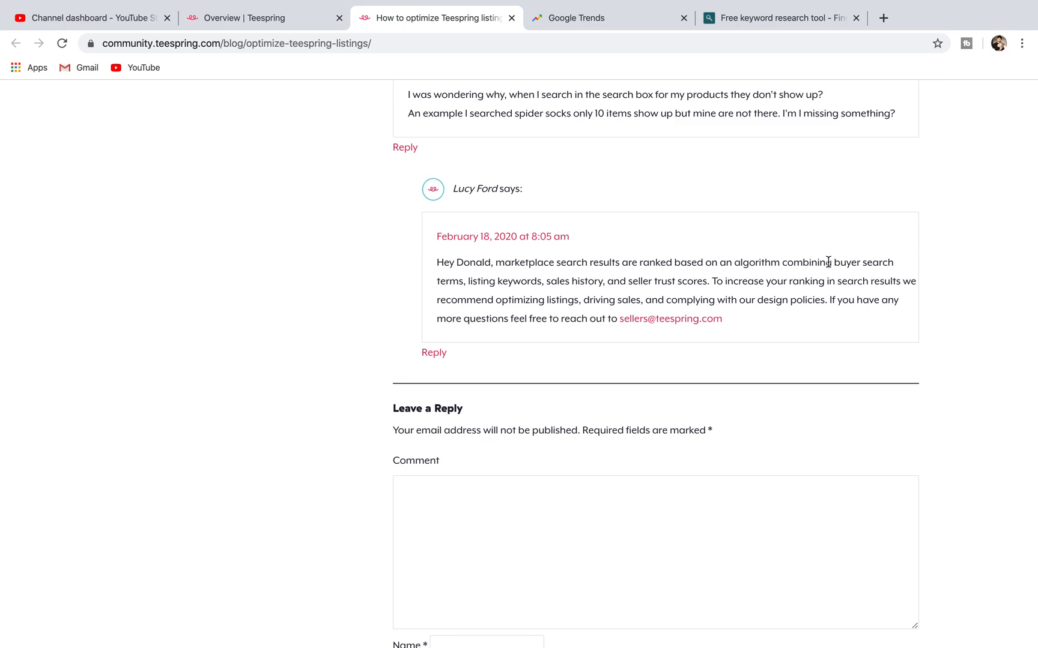
{"action": "mouse_move", "coordinate": [898, 271]}
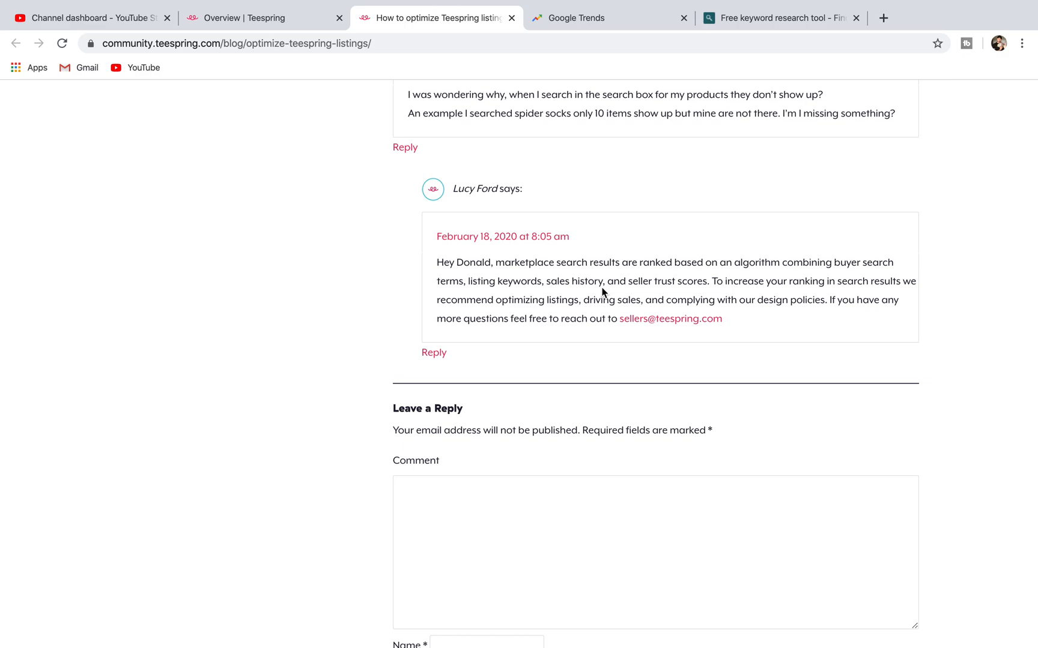
{"action": "mouse_move", "coordinate": [567, 281]}
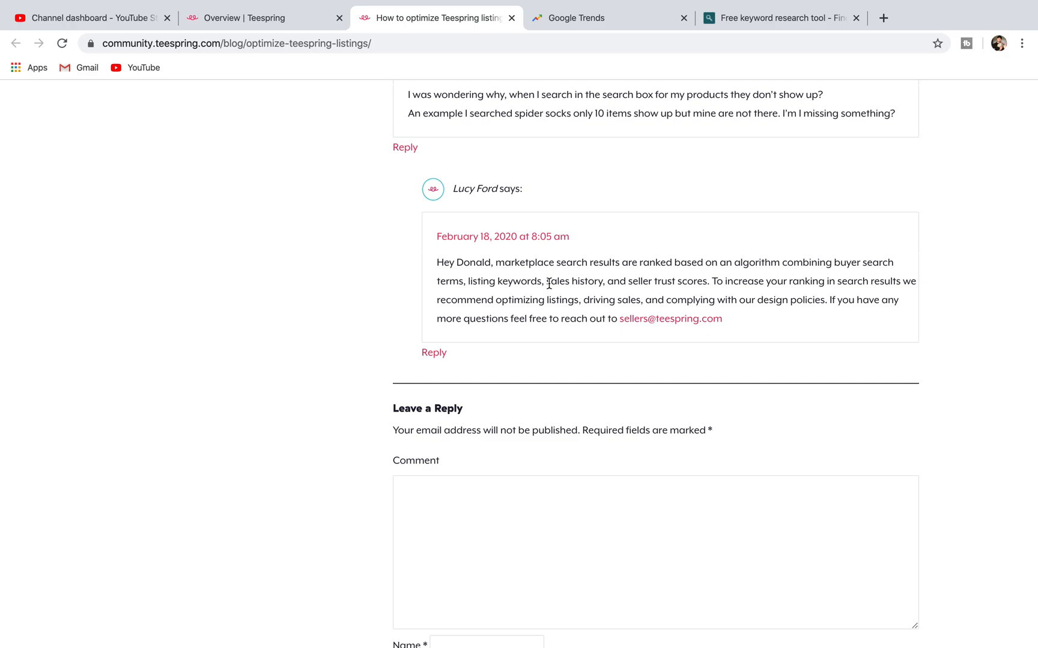
{"action": "mouse_move", "coordinate": [543, 251]}
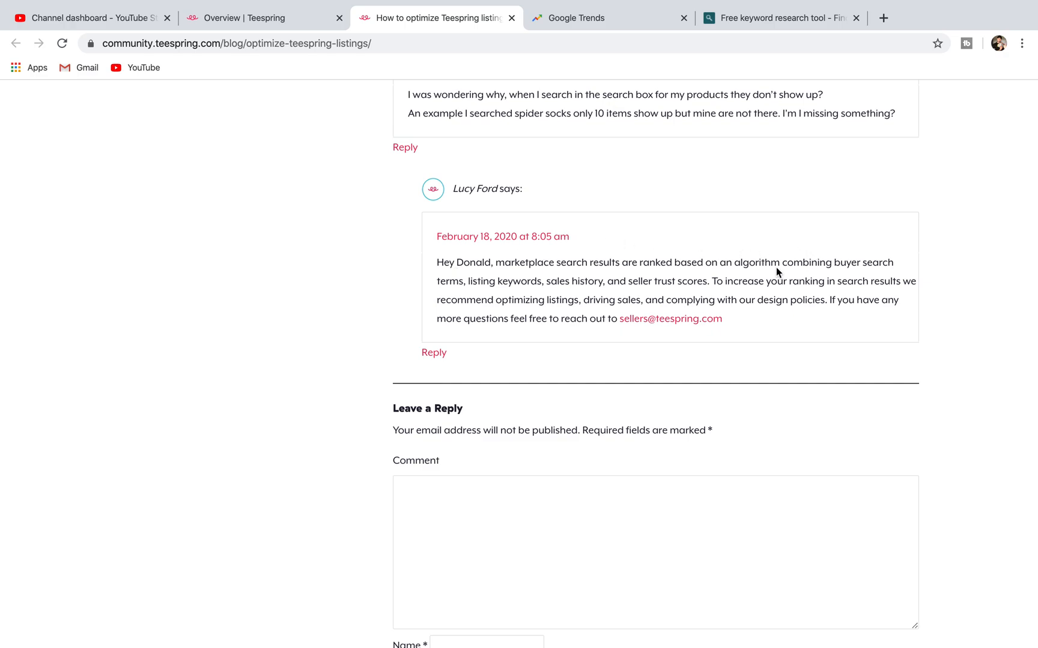
{"action": "mouse_move", "coordinate": [899, 270]}
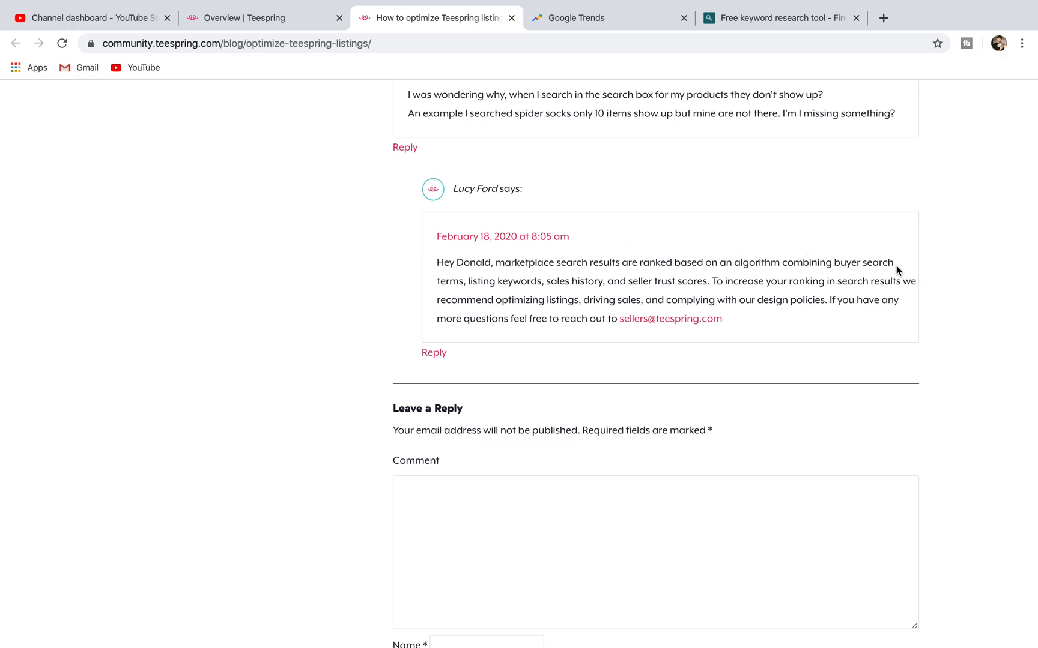
{"action": "mouse_move", "coordinate": [487, 285]}
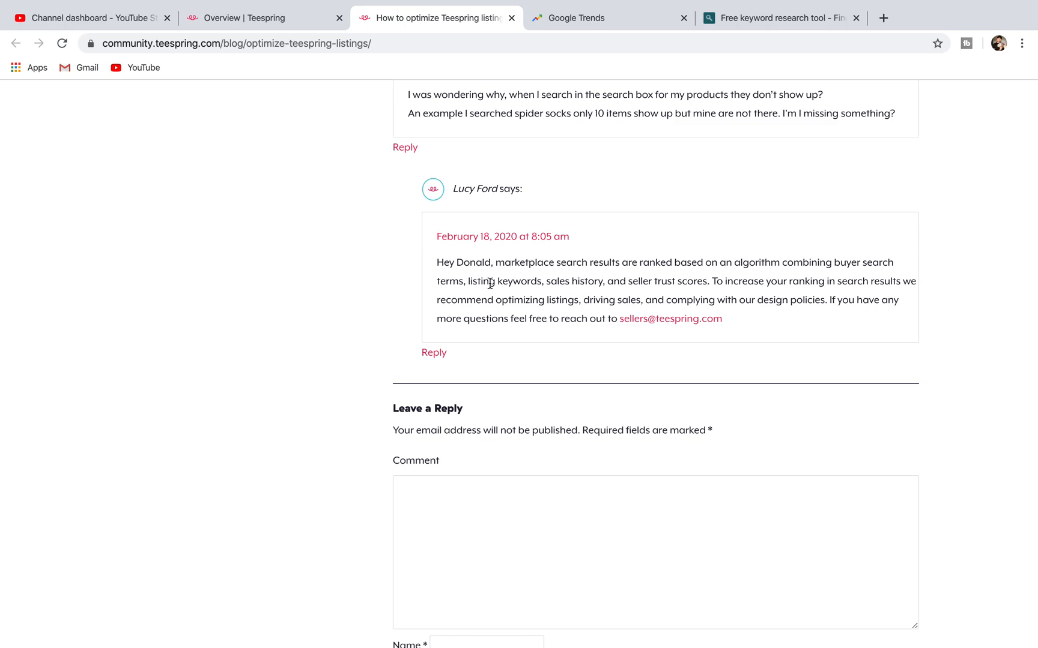
- From the Teespring Listings overview, open The Dog Mum listing's edit page
{"action": "left_click", "coordinate": [263, 18]}
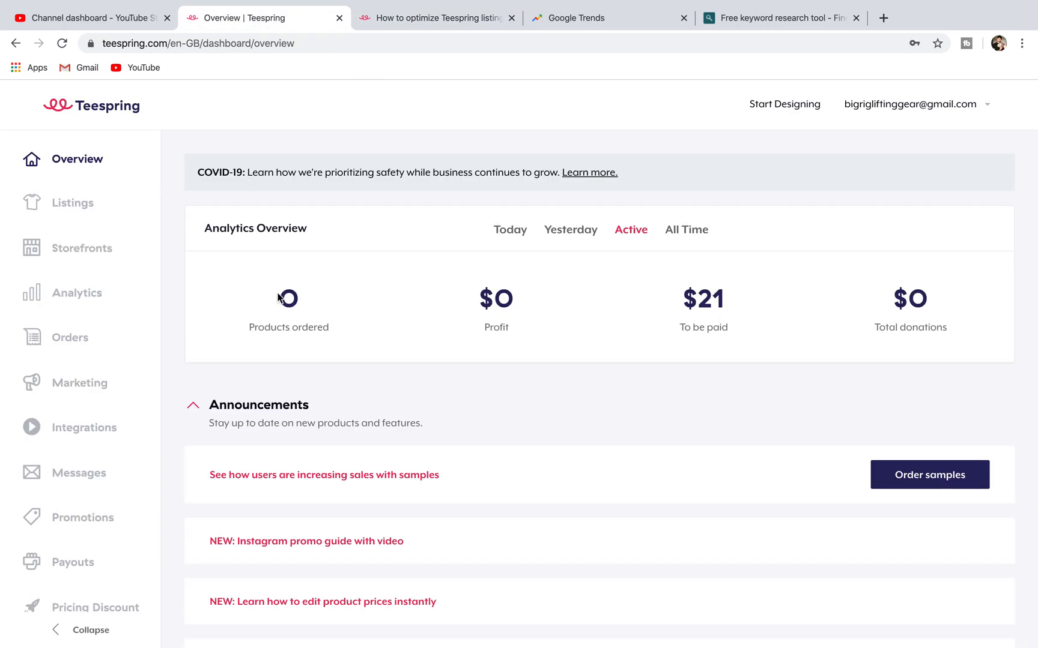
{"action": "mouse_move", "coordinate": [99, 219]}
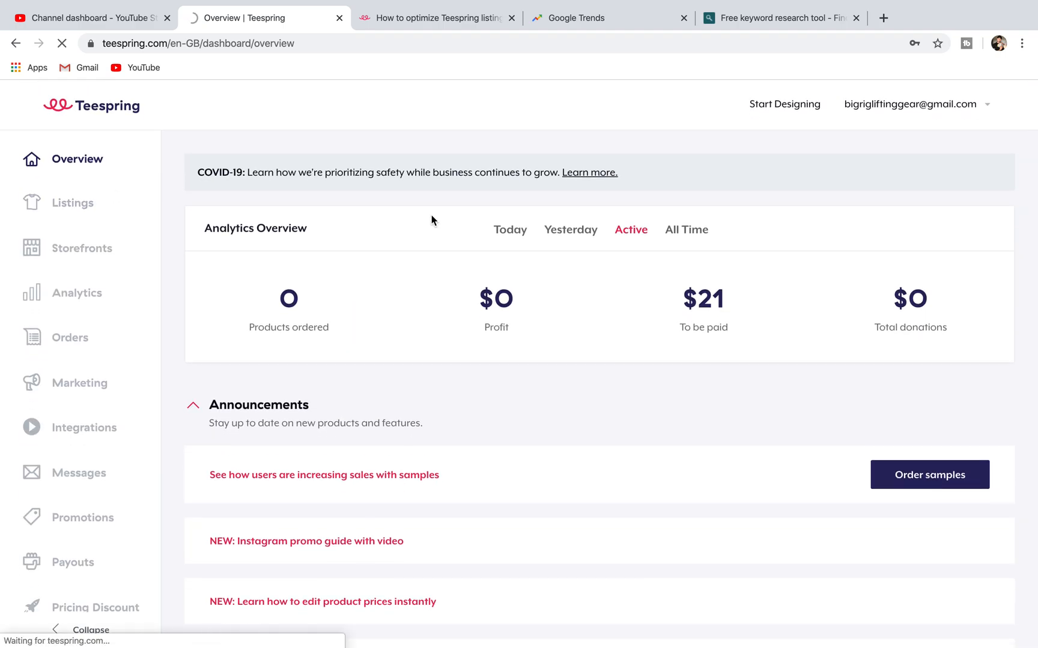
{"action": "left_click", "coordinate": [74, 203]}
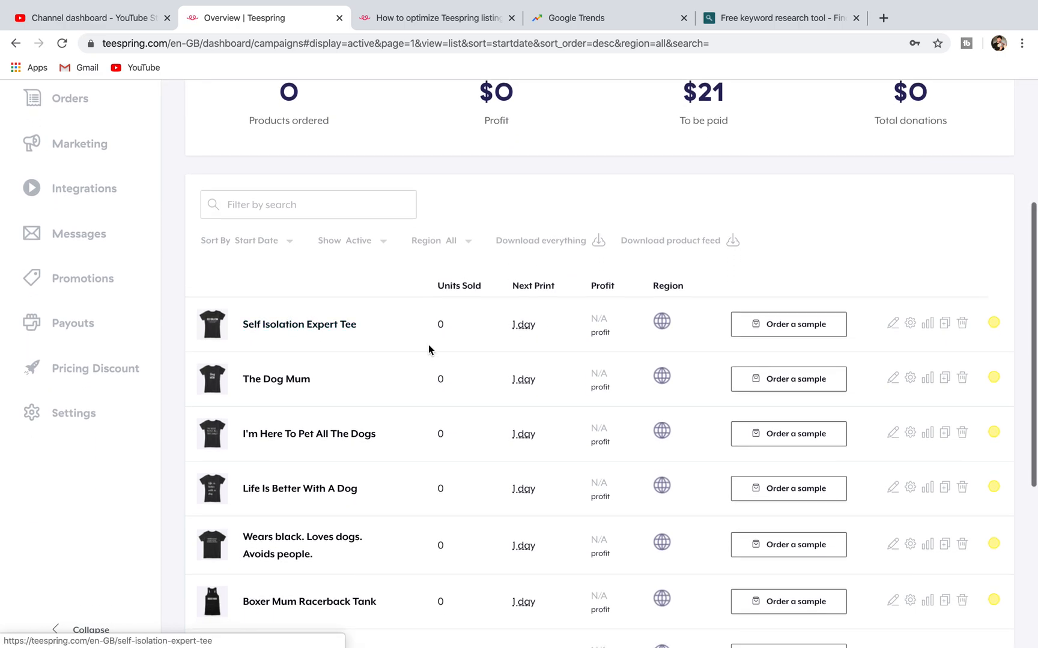
{"action": "scroll", "scroll_direction": "down", "scroll_amount": 3}
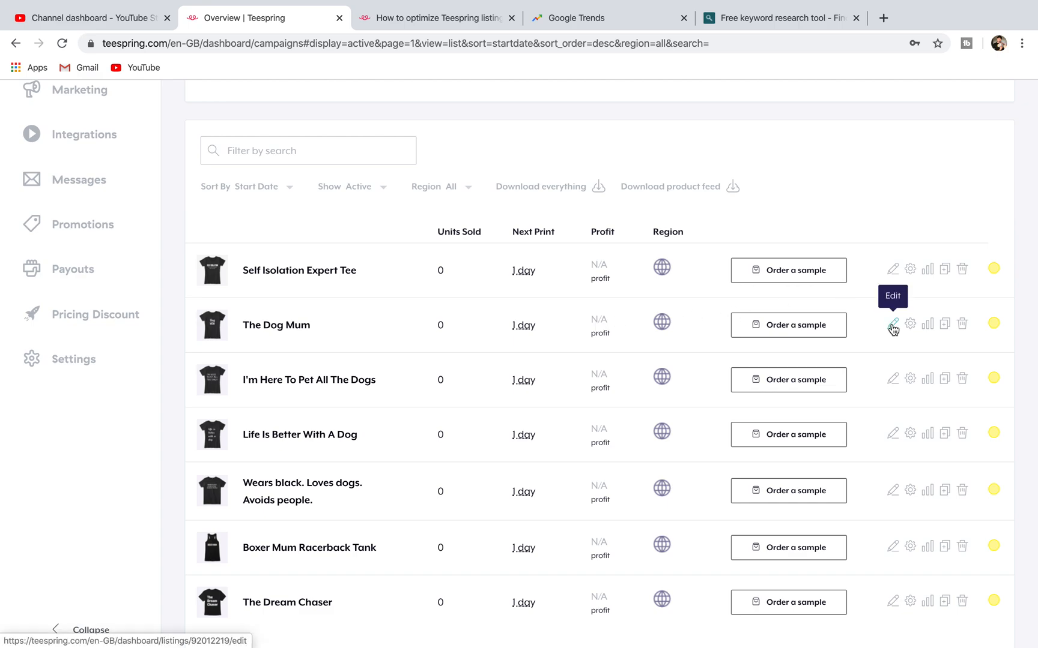
{"action": "left_click", "coordinate": [893, 326]}
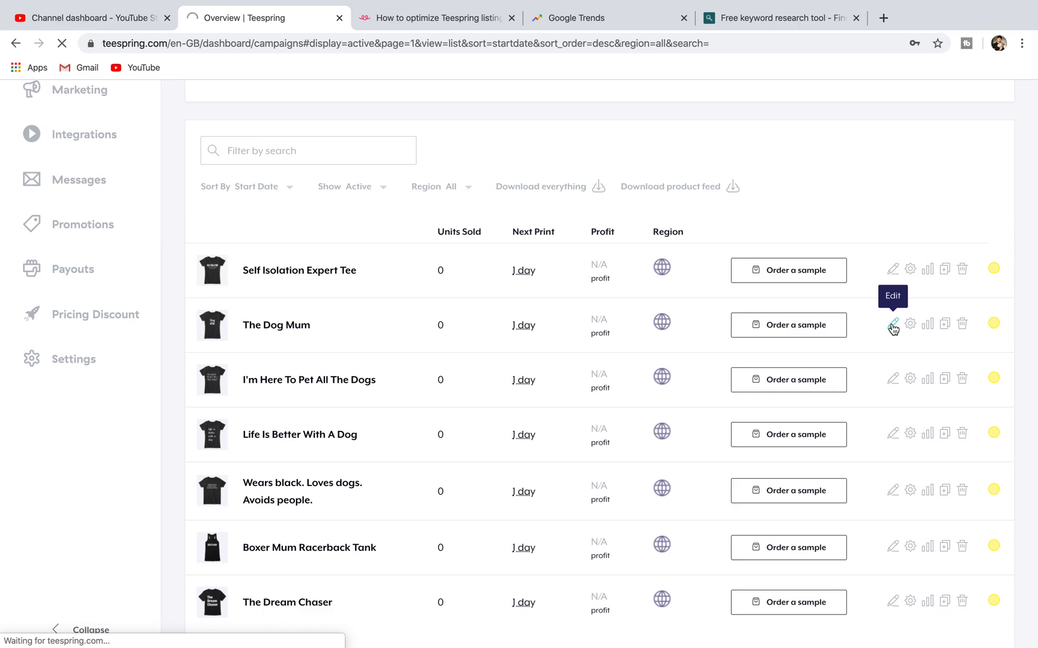
{"action": "left_click", "coordinate": [892, 326]}
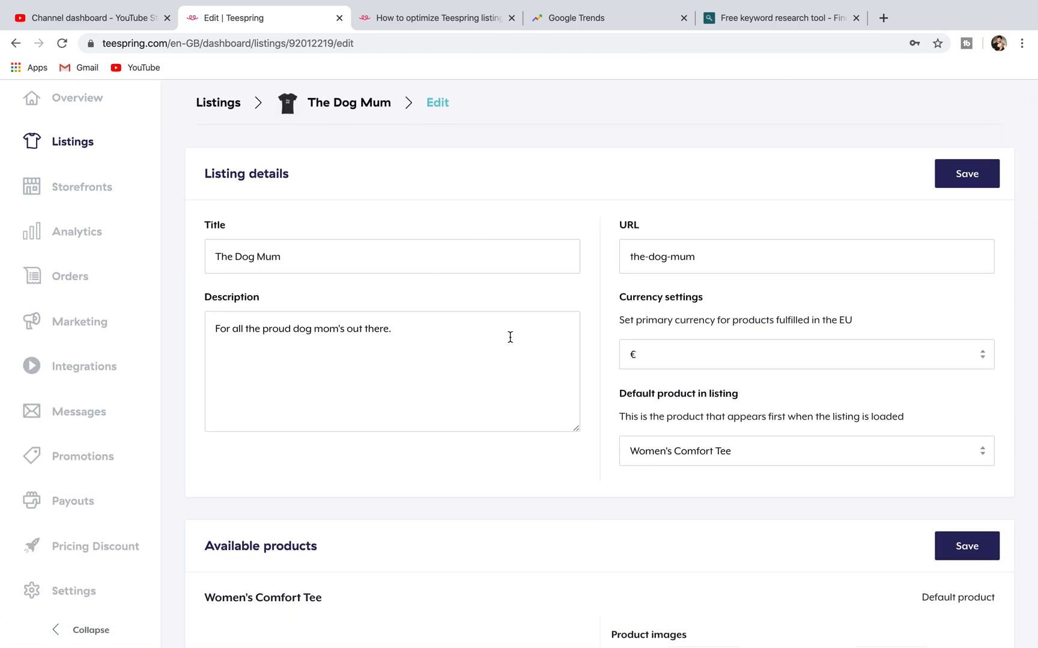
{"action": "mouse_move", "coordinate": [562, 462]}
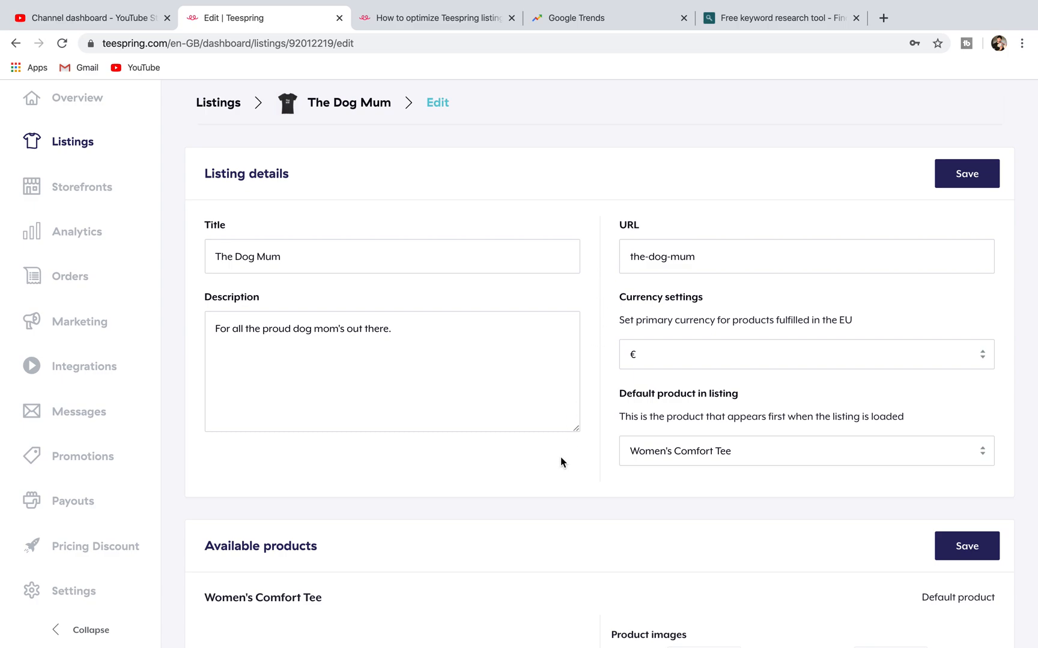
{"action": "mouse_move", "coordinate": [542, 491]}
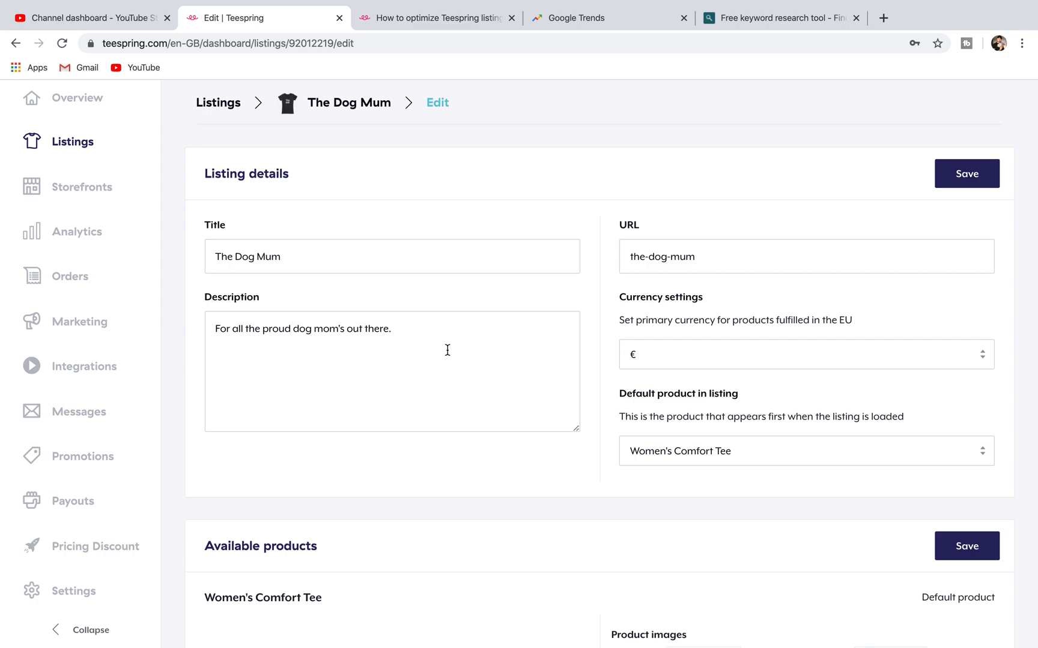
{"action": "mouse_move", "coordinate": [417, 350]}
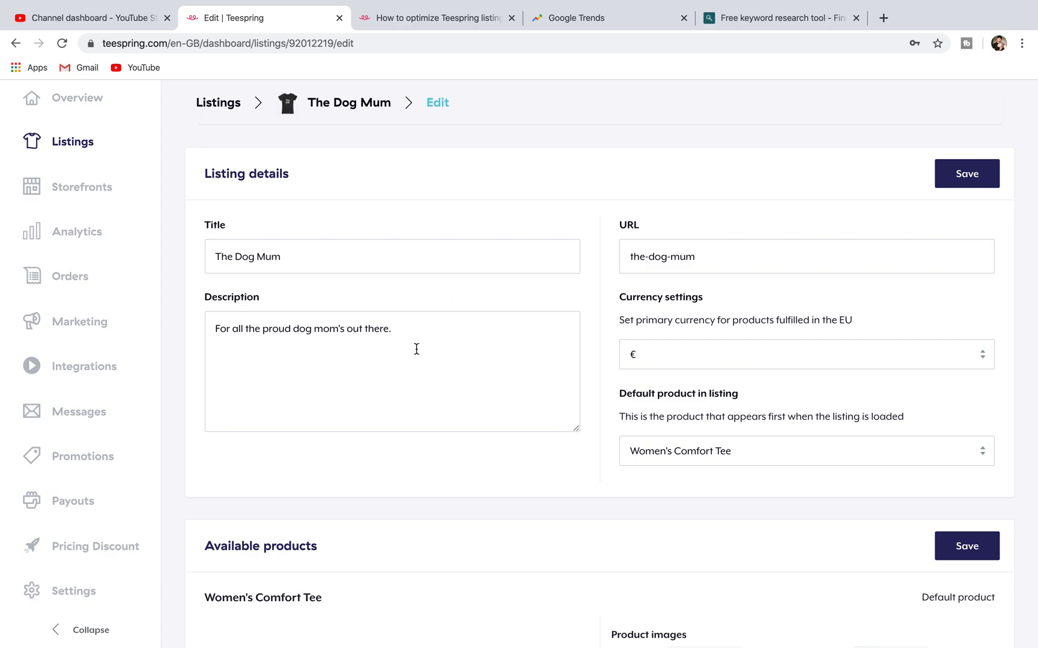
{"action": "mouse_move", "coordinate": [462, 206]}
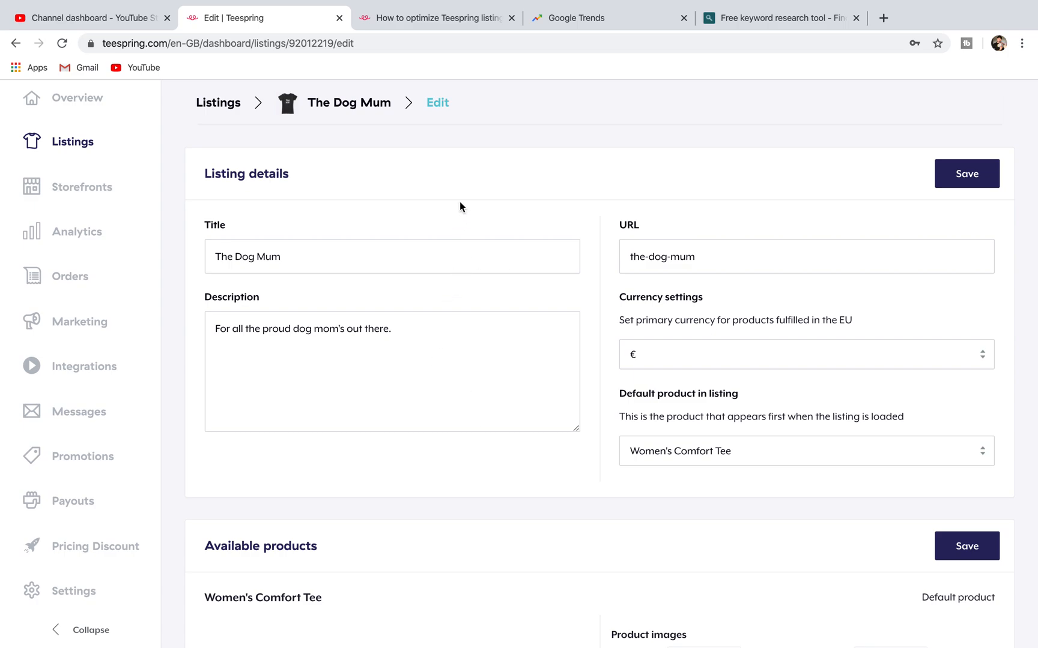
{"action": "left_click", "coordinate": [437, 18]}
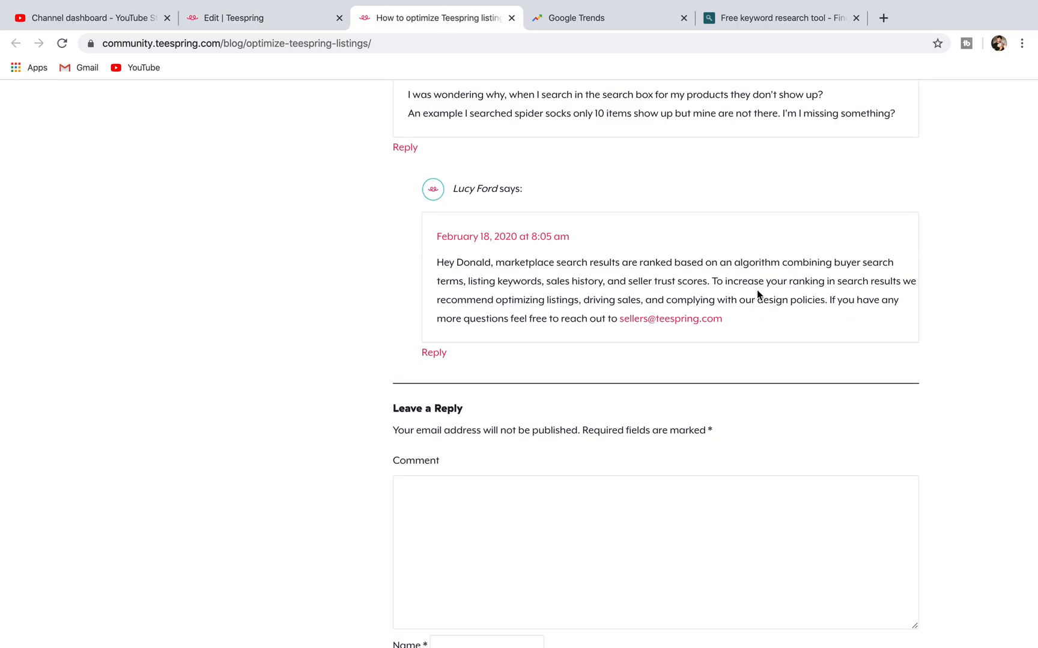
{"action": "mouse_move", "coordinate": [901, 263]}
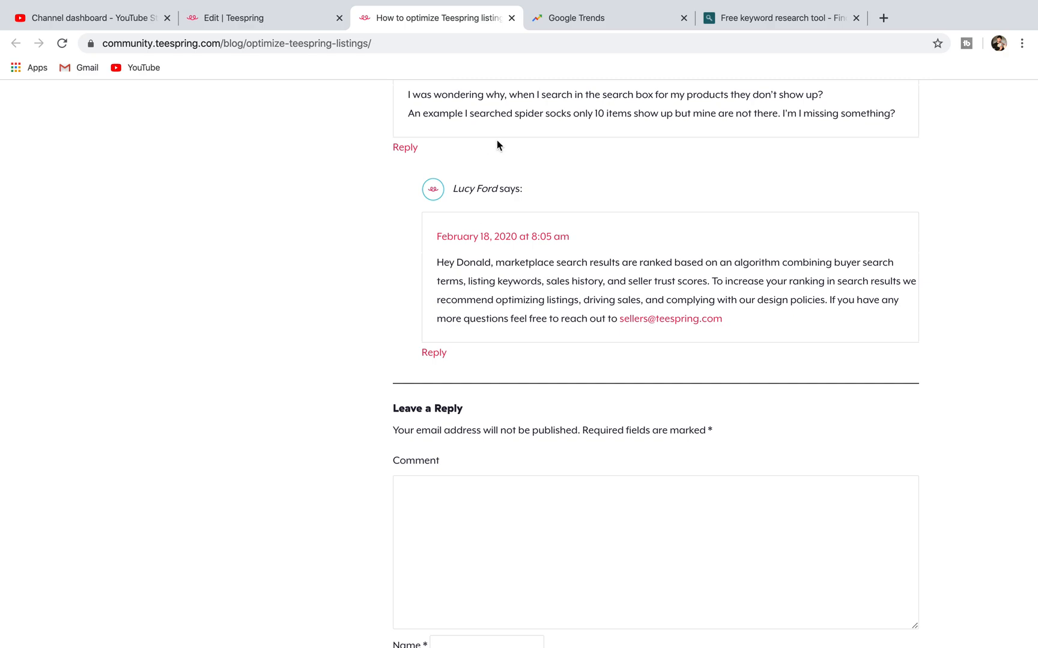
{"action": "left_click", "coordinate": [251, 19]}
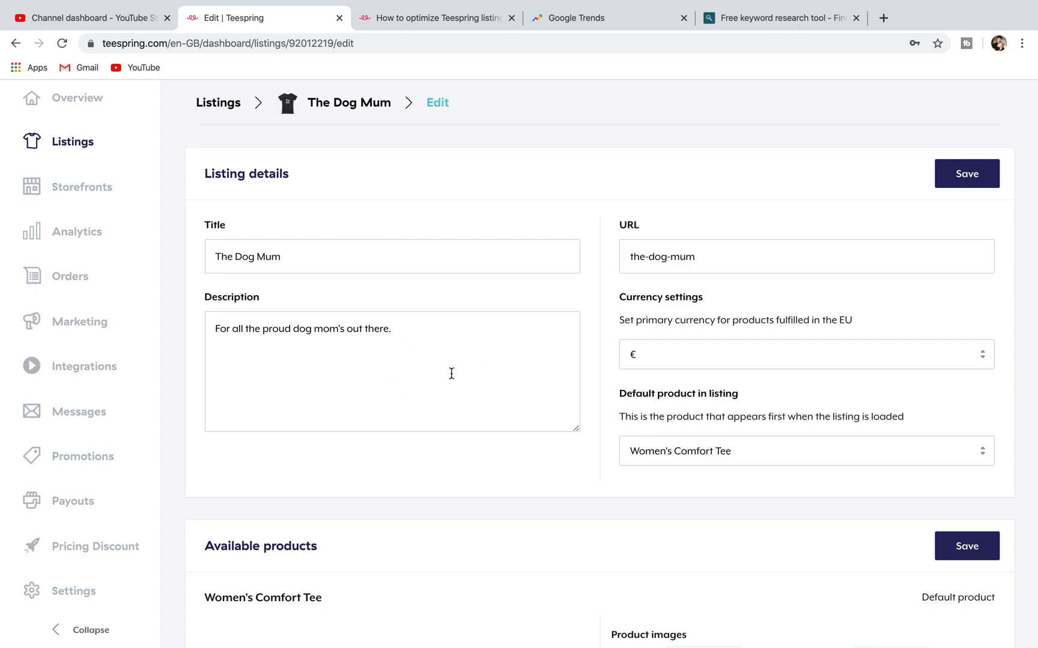
{"action": "mouse_move", "coordinate": [412, 308]}
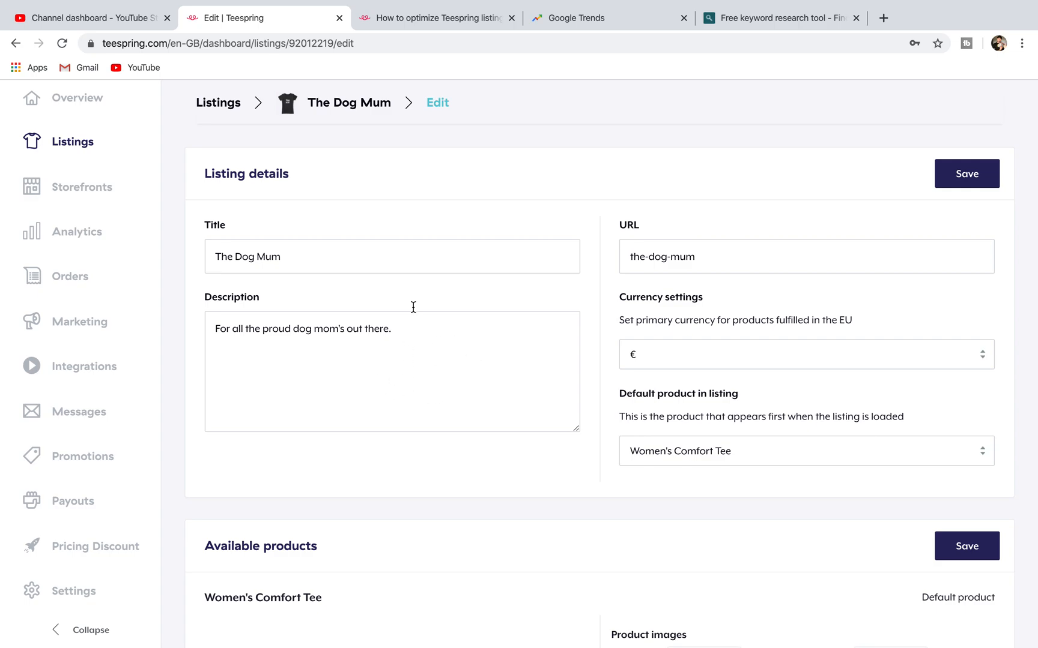
{"action": "mouse_move", "coordinate": [303, 265]}
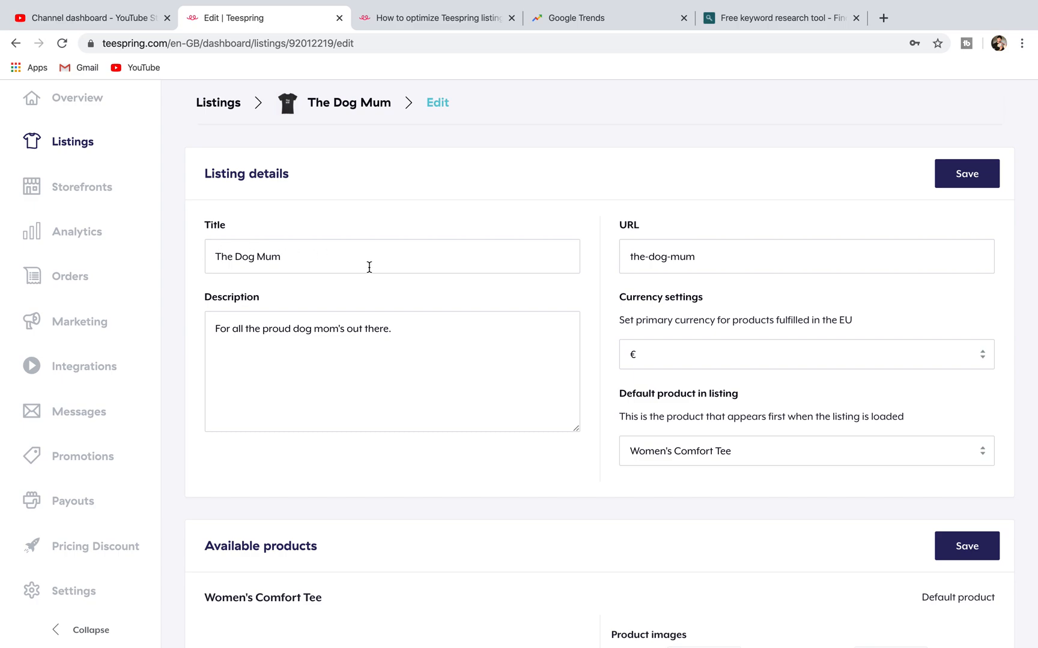
{"action": "mouse_move", "coordinate": [296, 256]}
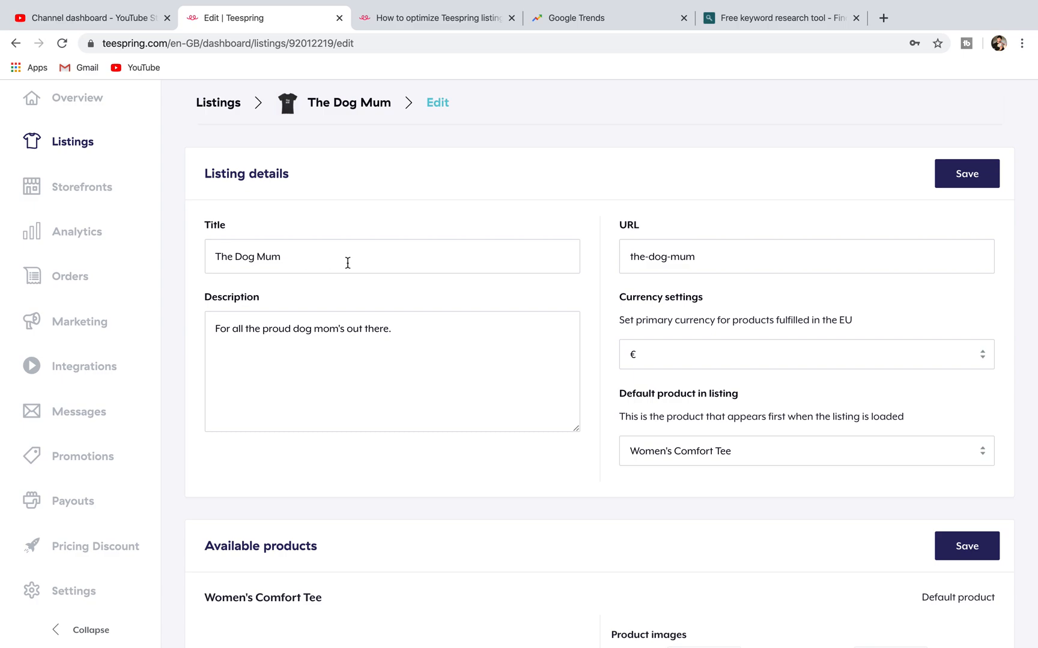
{"action": "mouse_move", "coordinate": [441, 336]}
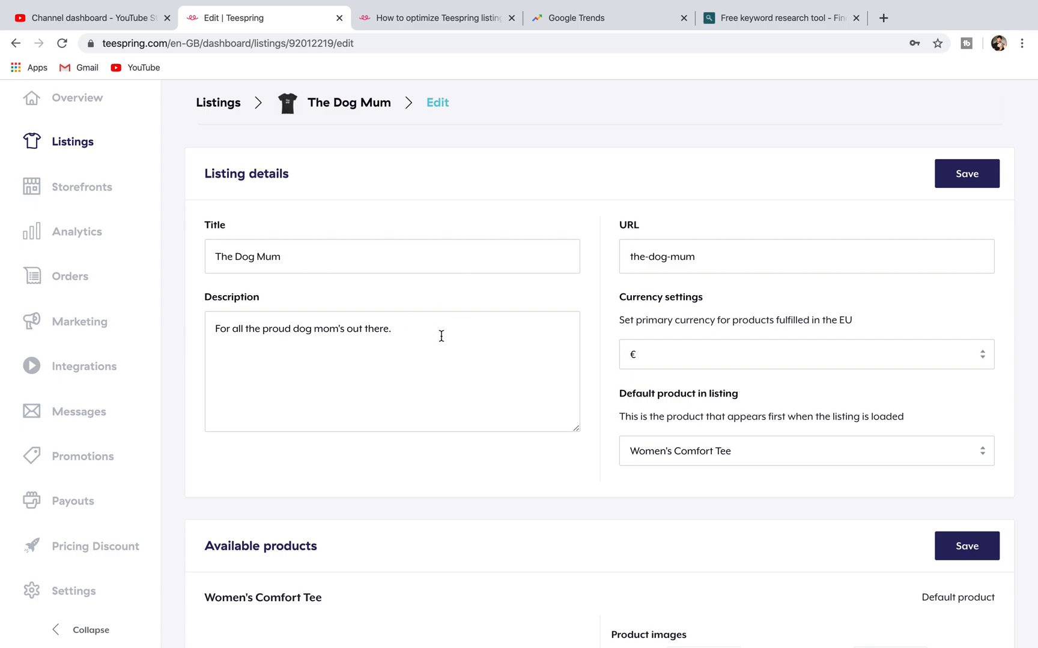
{"action": "mouse_move", "coordinate": [432, 366]}
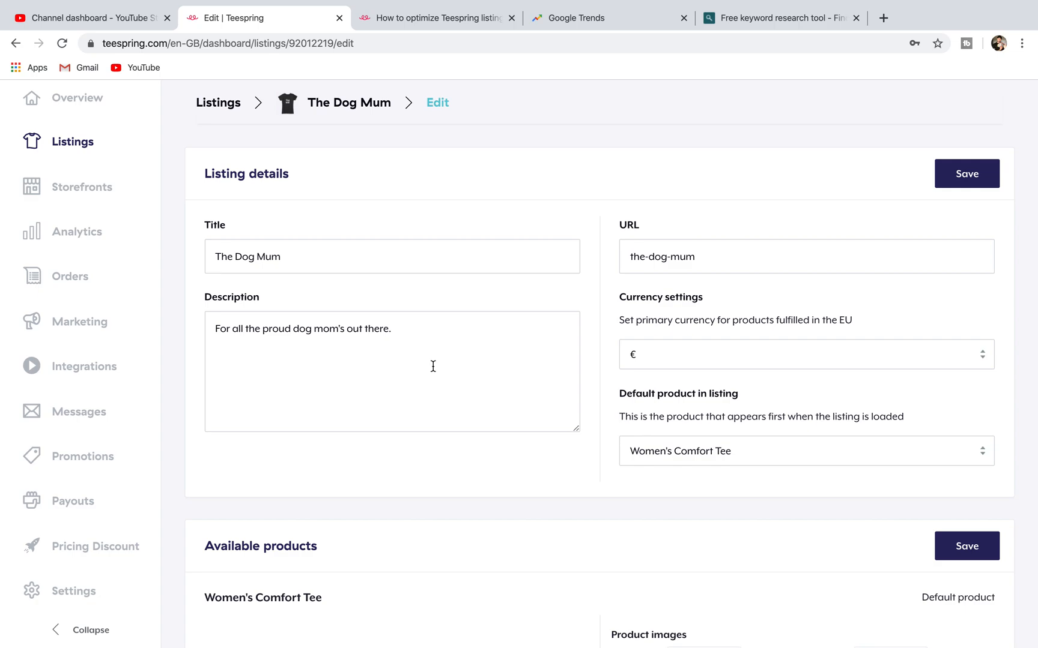
{"action": "mouse_move", "coordinate": [569, 64]}
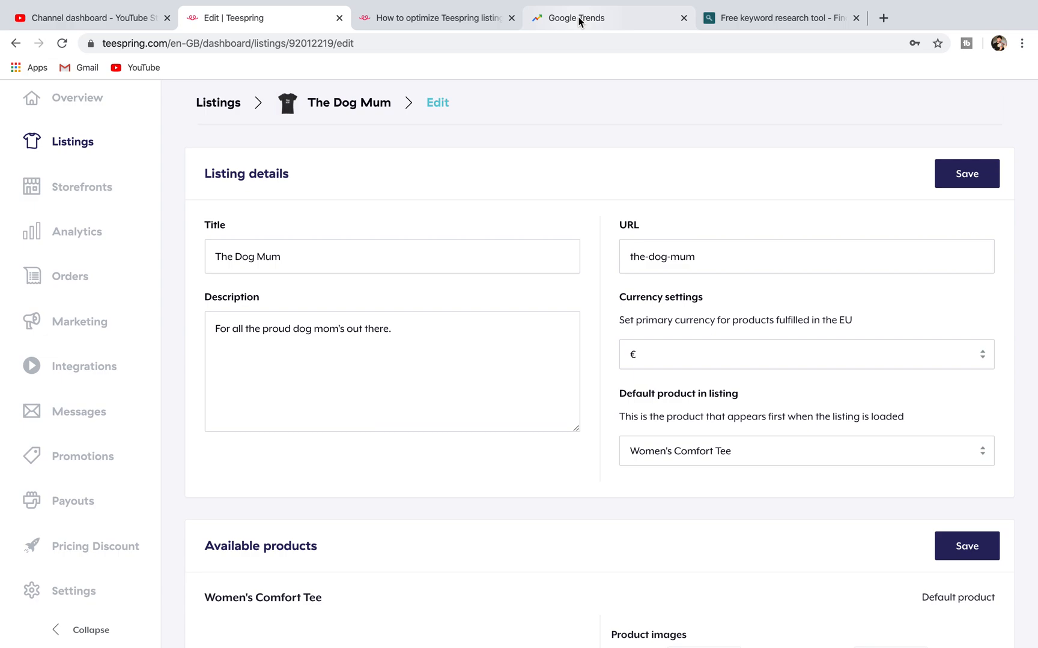
- Chart worldwide interest for 'running shirt' in Google Trends
{"action": "left_click", "coordinate": [605, 18]}
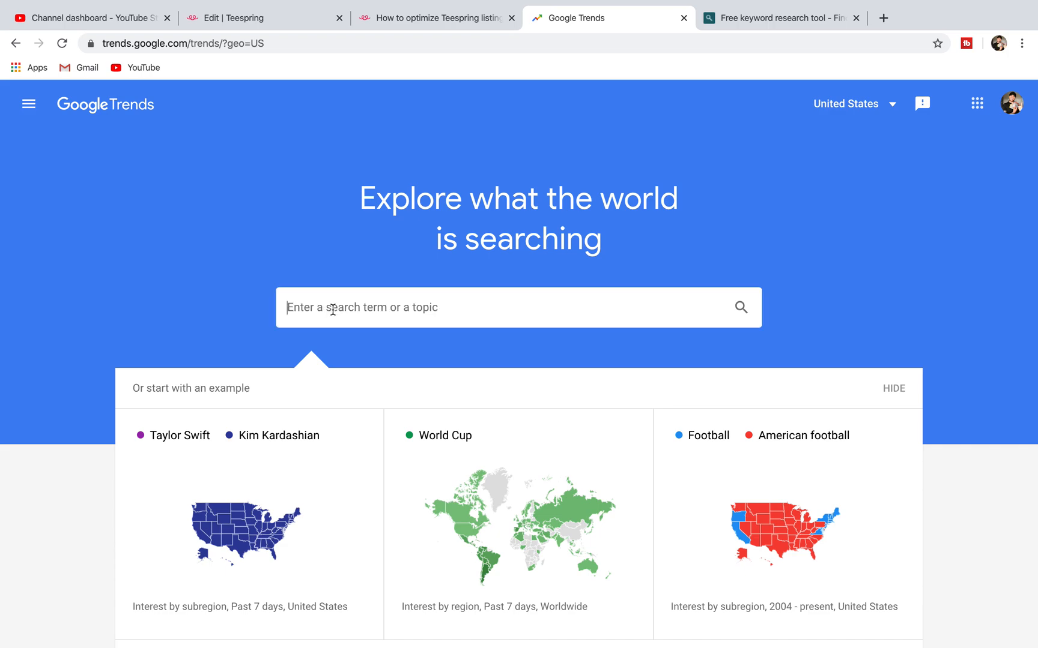
{"action": "type", "text": "running shirt"}
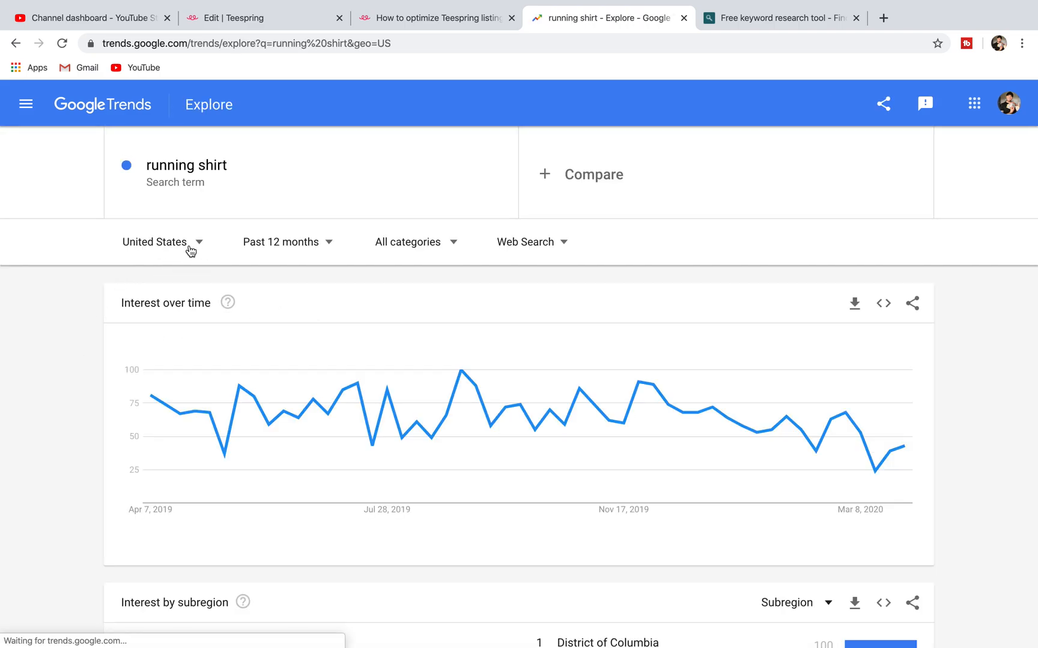
{"action": "left_click", "coordinate": [155, 242]}
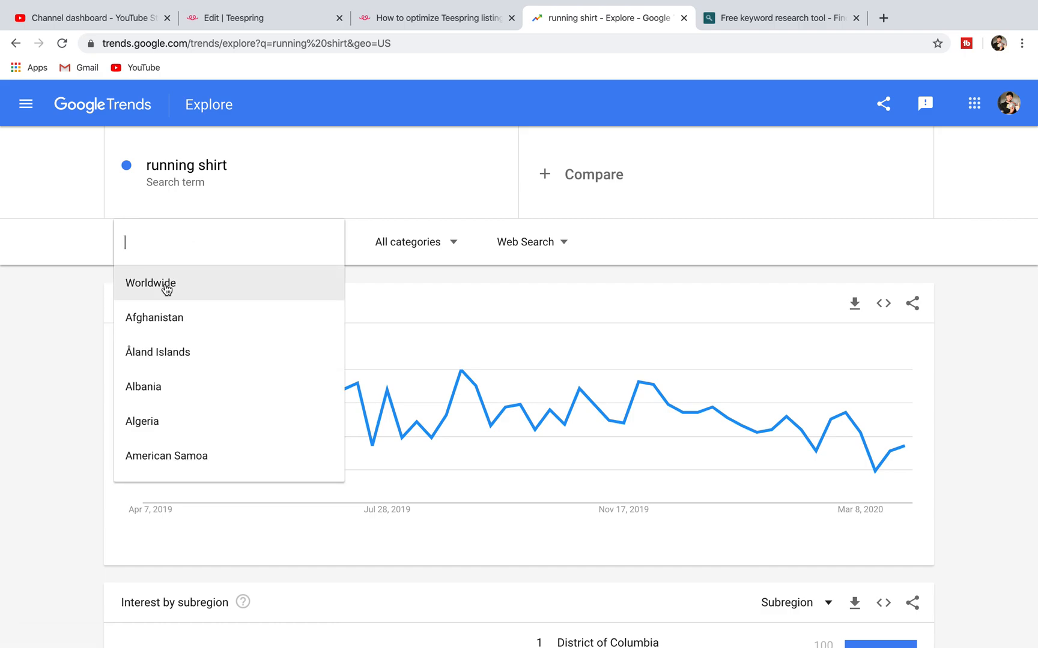
{"action": "left_click", "coordinate": [150, 284]}
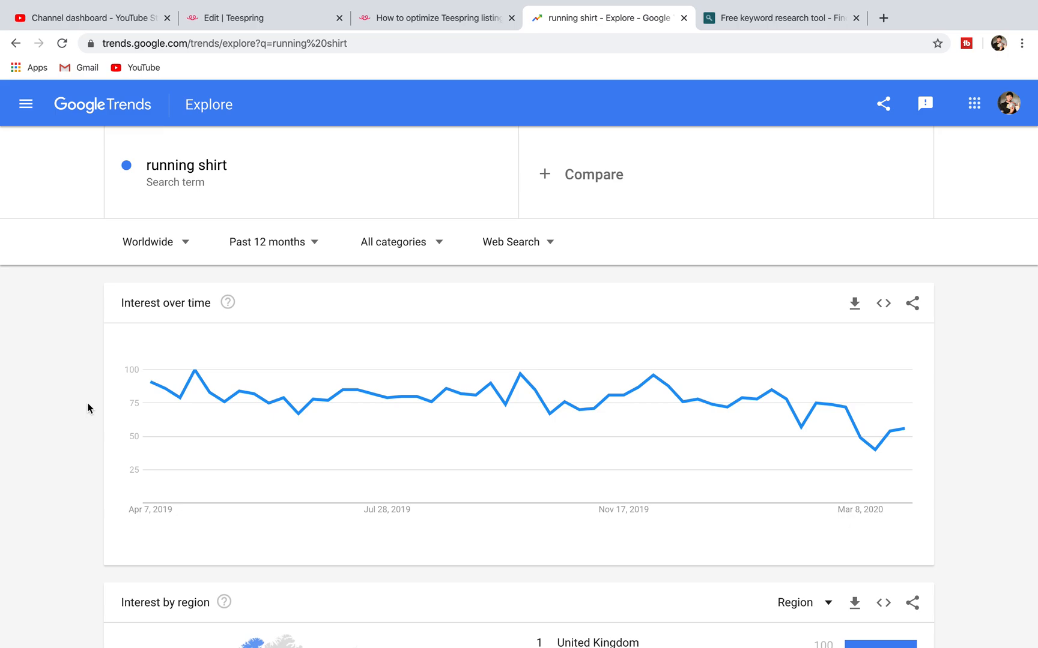
{"action": "mouse_move", "coordinate": [97, 437]}
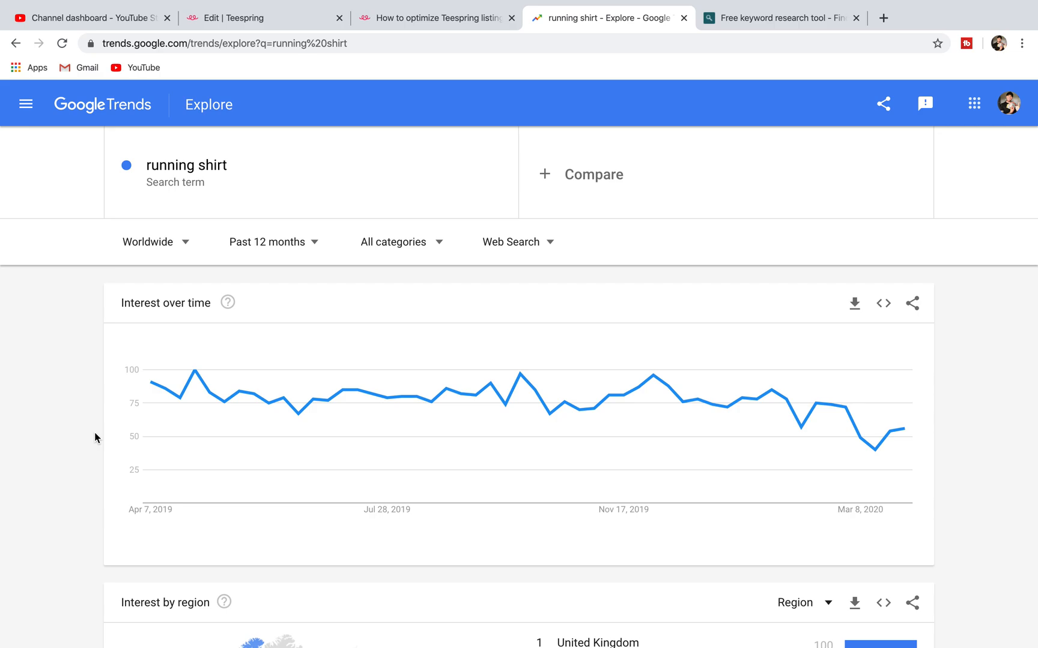
{"action": "mouse_move", "coordinate": [581, 188]}
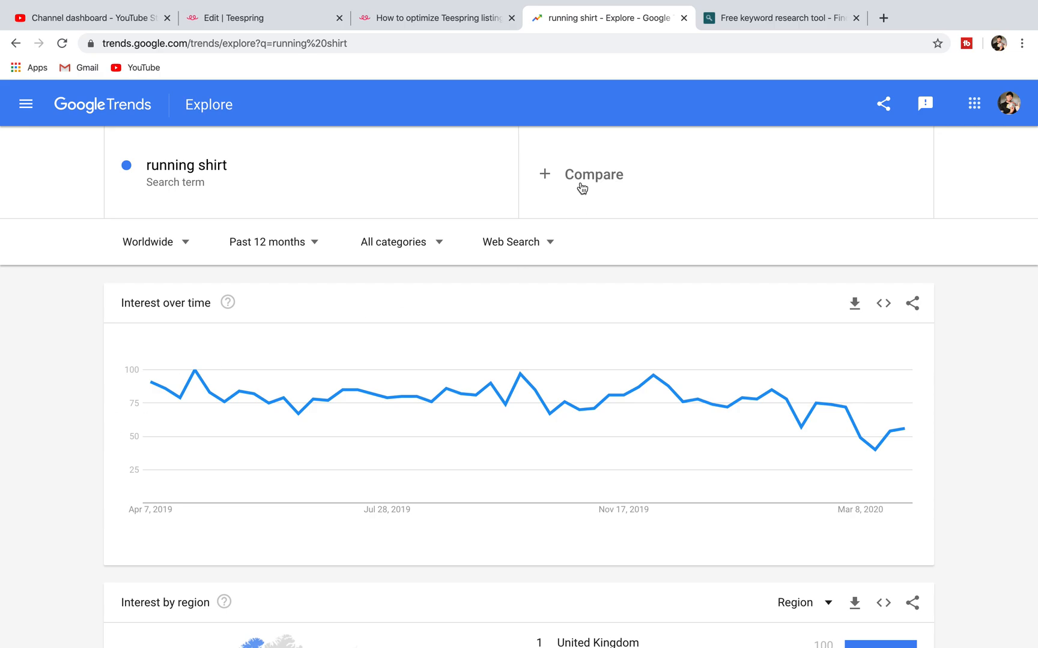
{"action": "mouse_move", "coordinate": [601, 183]}
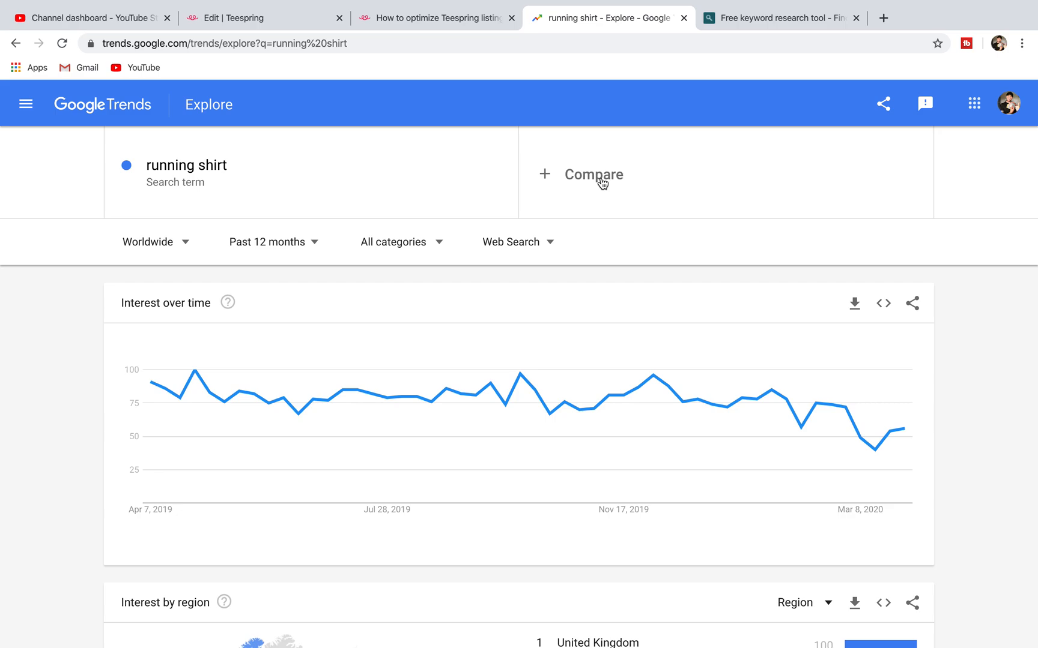
- Add 'running t shirt' as a second compared term and start a third term field
{"action": "left_click", "coordinate": [592, 175]}
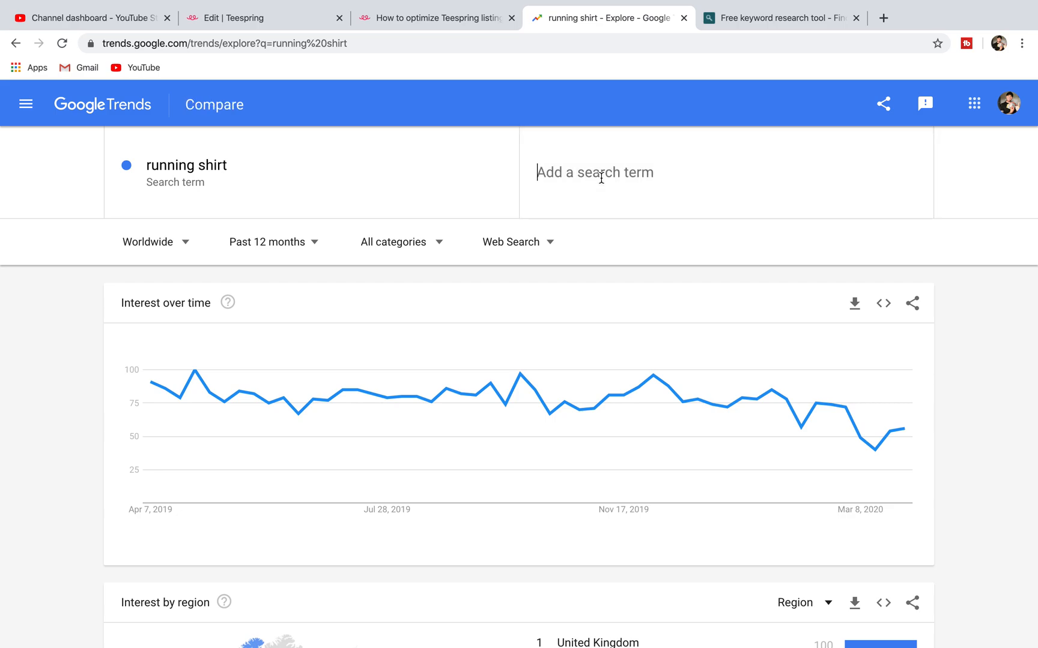
{"action": "type", "text": "running t shirt"}
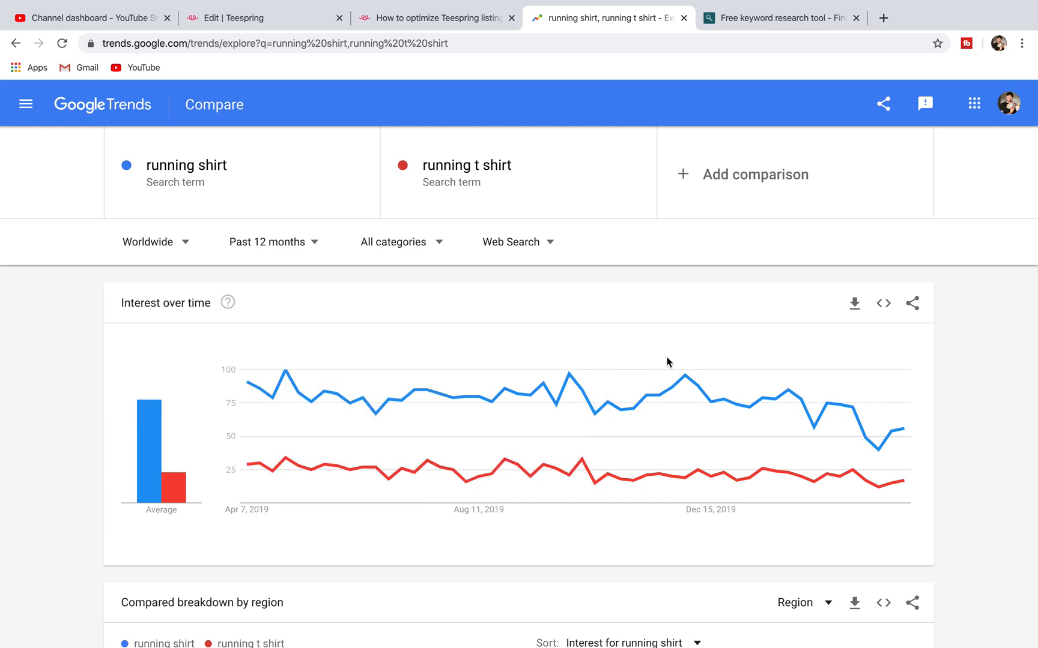
{"action": "mouse_move", "coordinate": [294, 482]}
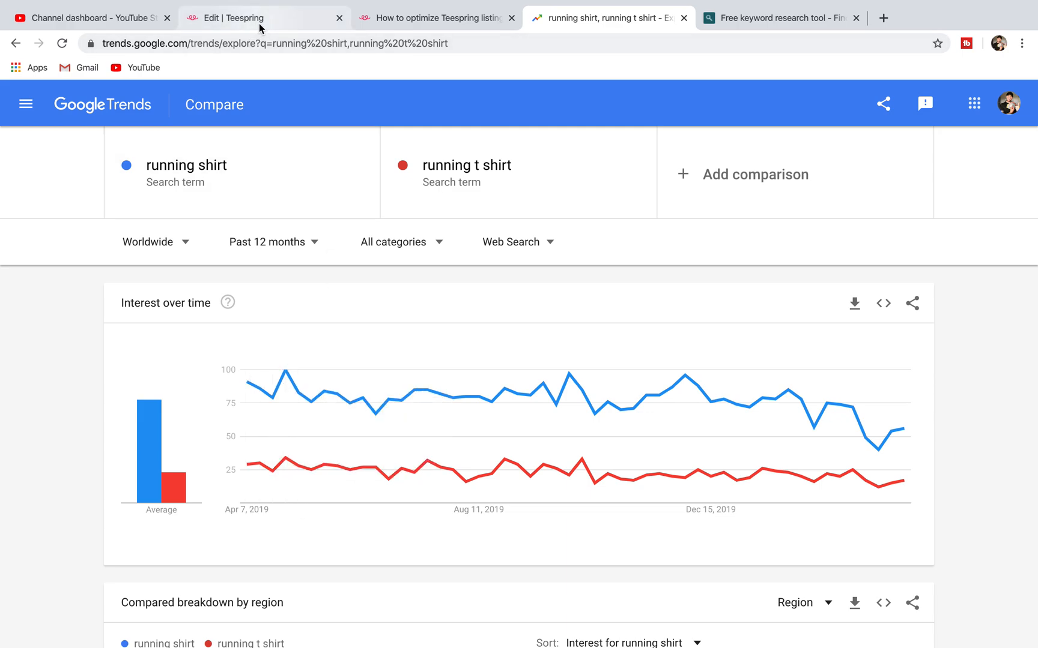
{"action": "left_click", "coordinate": [263, 18]}
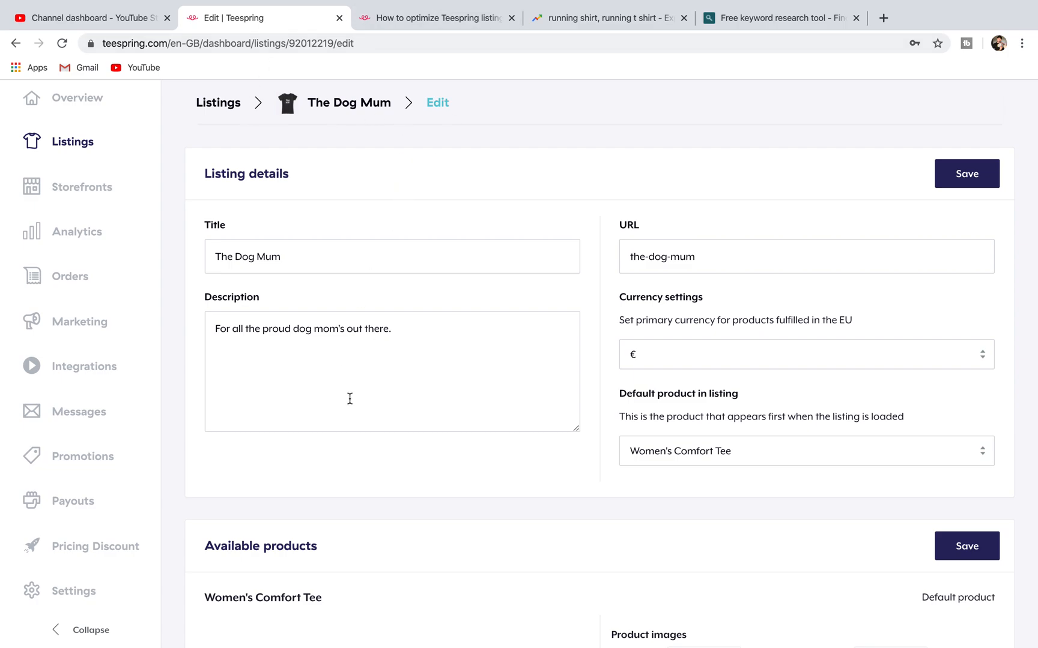
{"action": "mouse_move", "coordinate": [359, 416]}
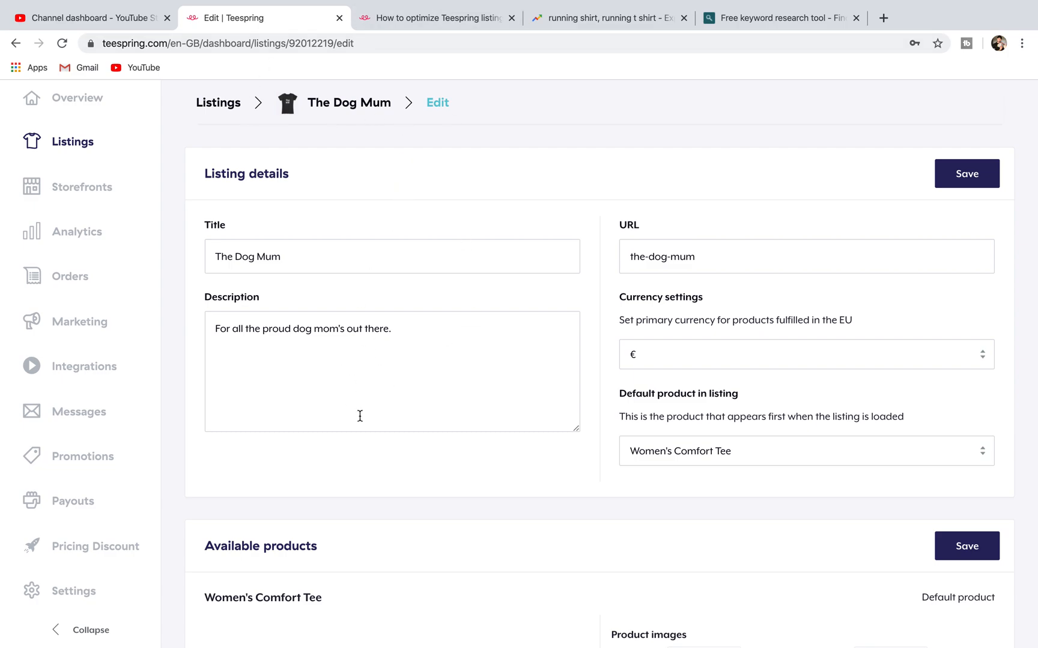
{"action": "mouse_move", "coordinate": [437, 325]}
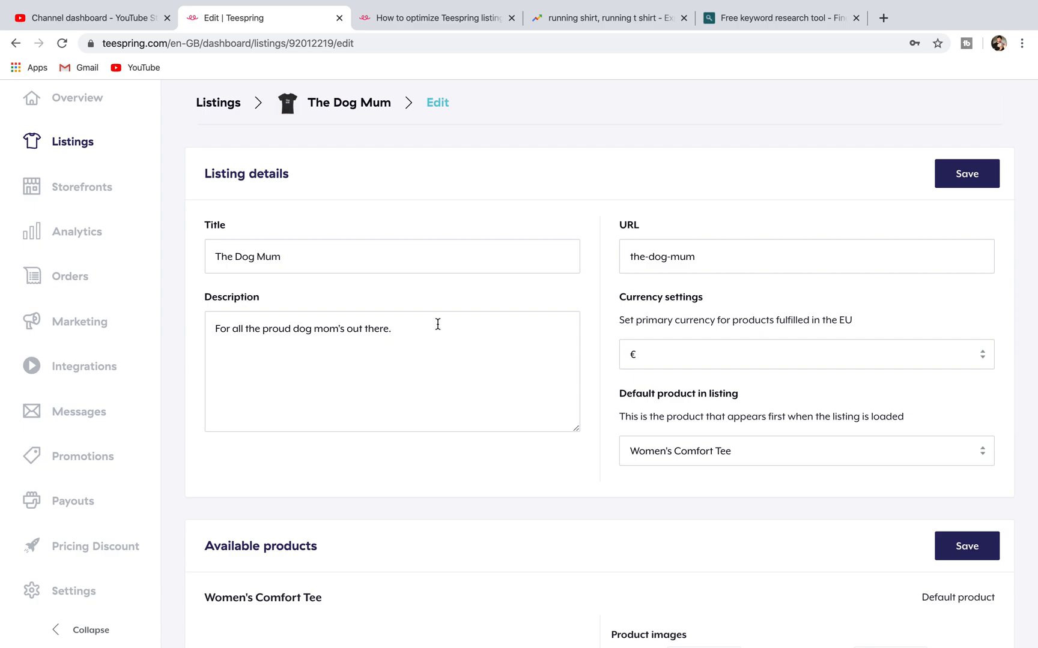
{"action": "left_click", "coordinate": [436, 18]}
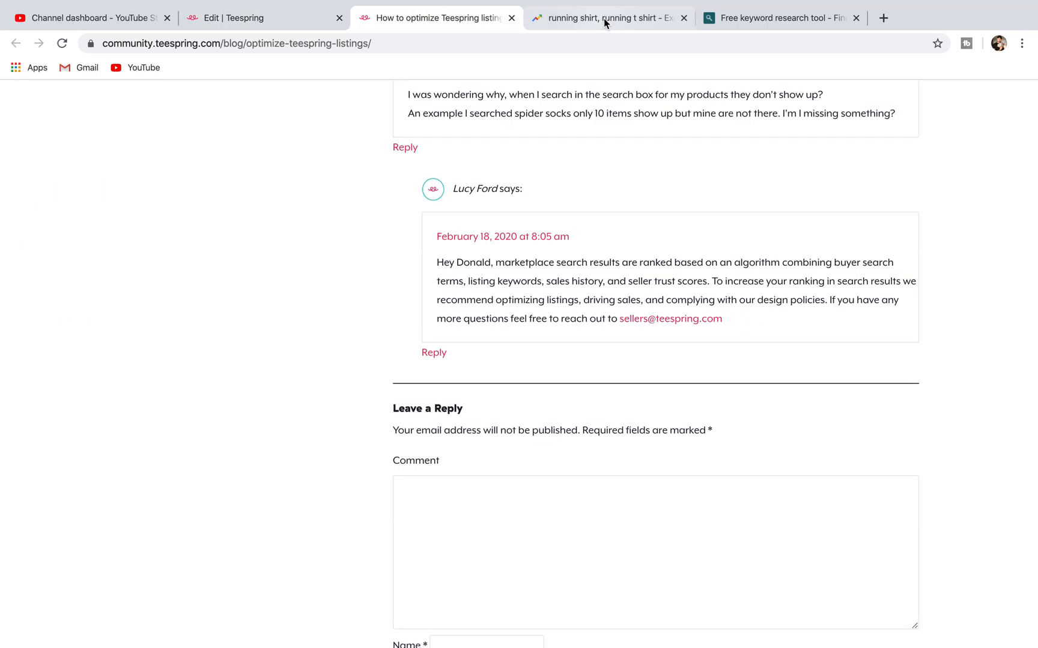
{"action": "left_click", "coordinate": [604, 18]}
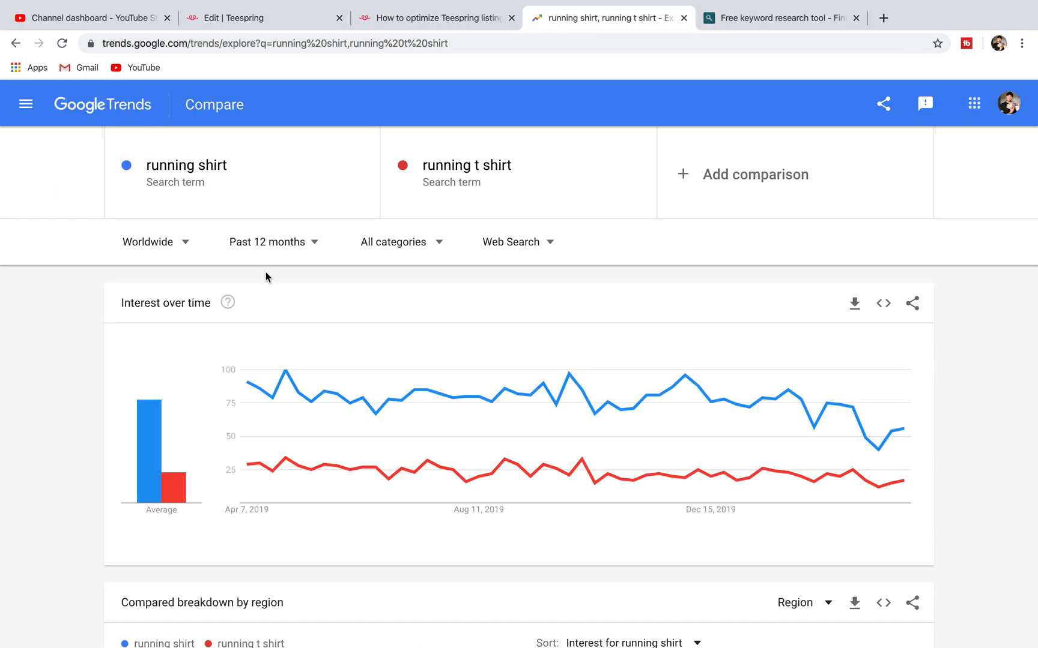
{"action": "mouse_move", "coordinate": [744, 186]}
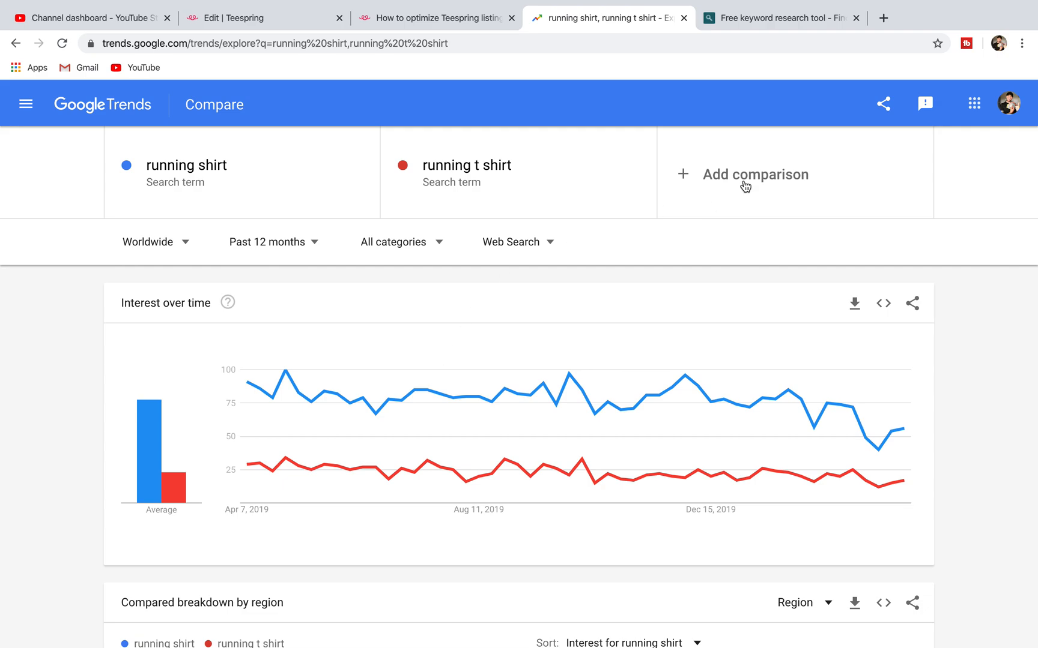
{"action": "left_click", "coordinate": [754, 174]}
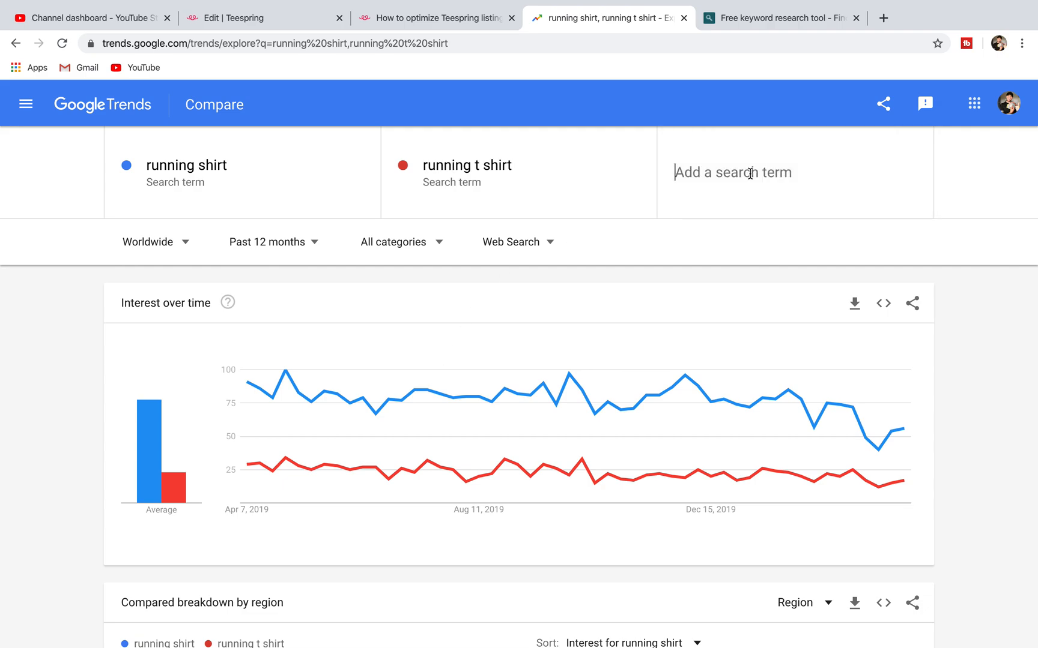
{"action": "type", "text": "running clothes"}
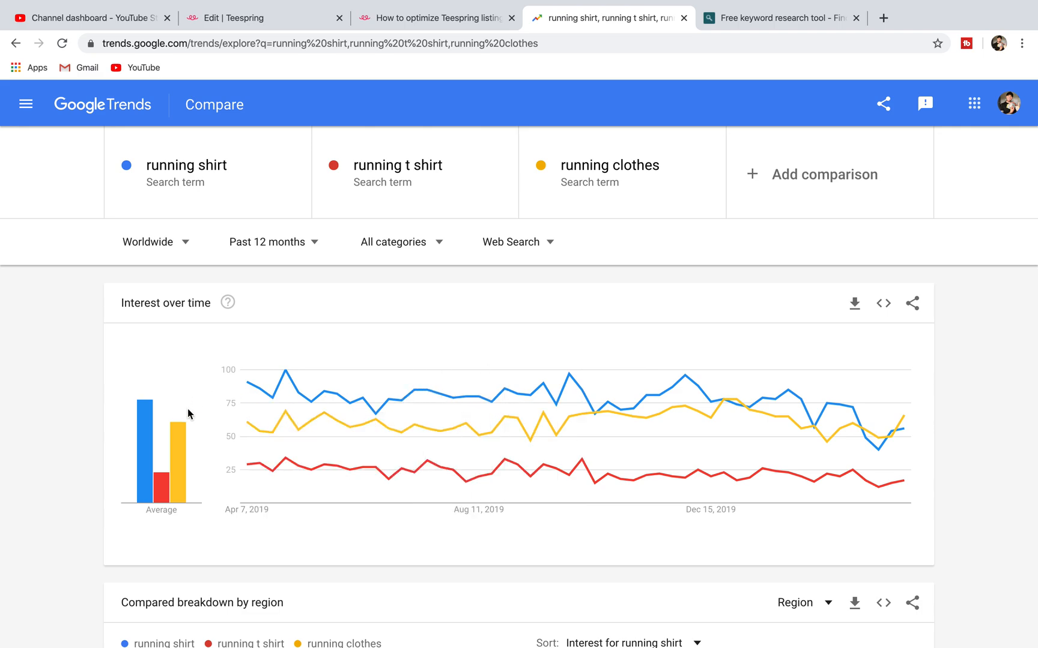
{"action": "mouse_move", "coordinate": [184, 444]}
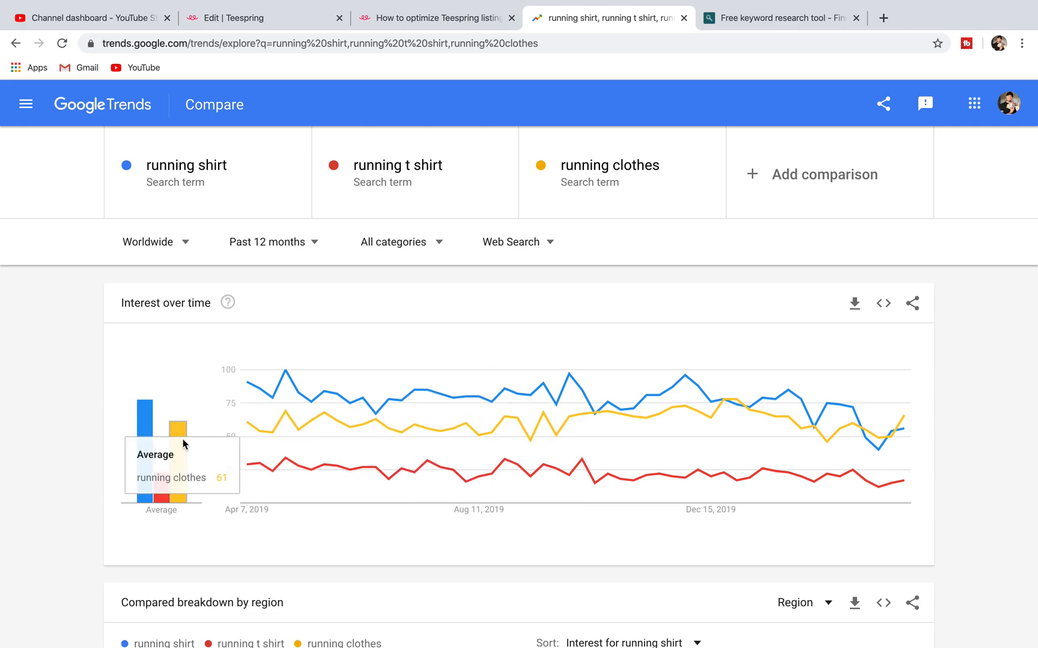
{"action": "mouse_move", "coordinate": [270, 482]}
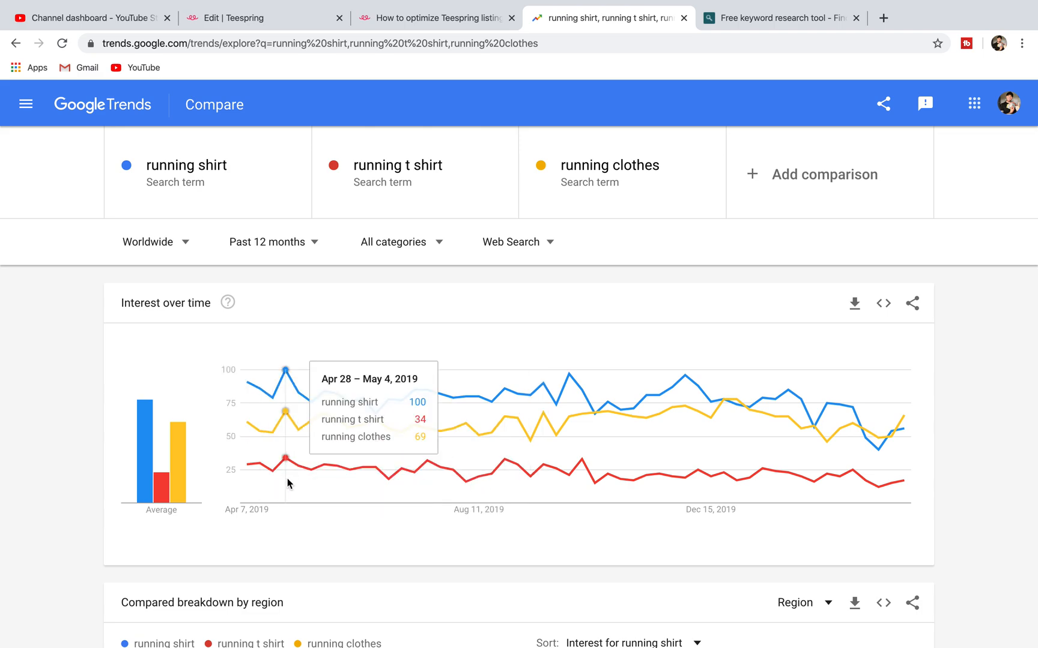
{"action": "mouse_move", "coordinate": [178, 491]}
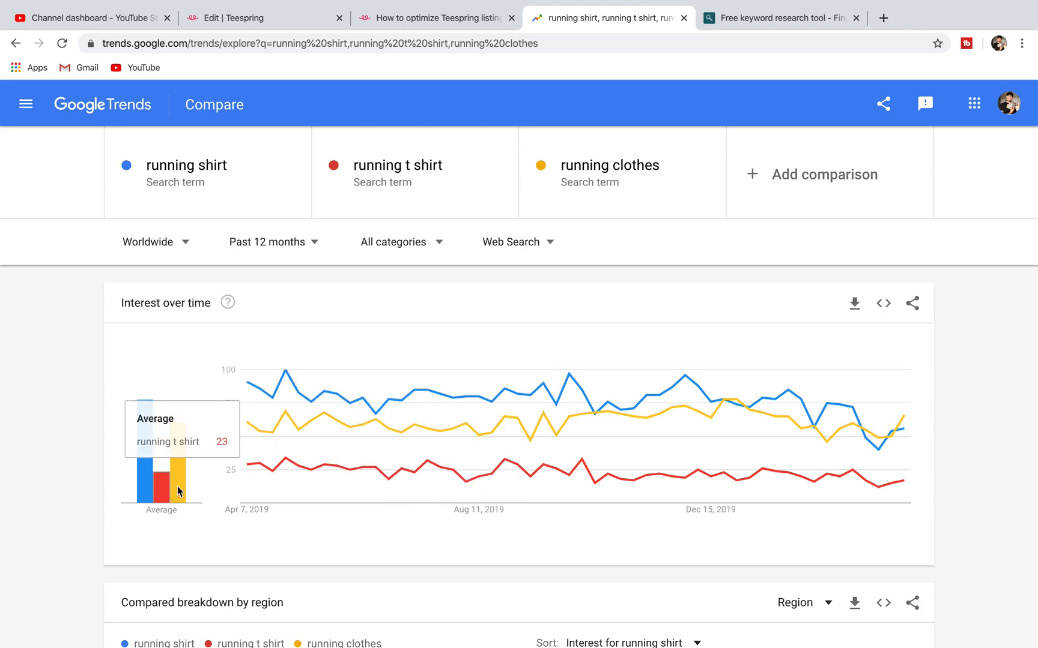
{"action": "mouse_move", "coordinate": [389, 457]}
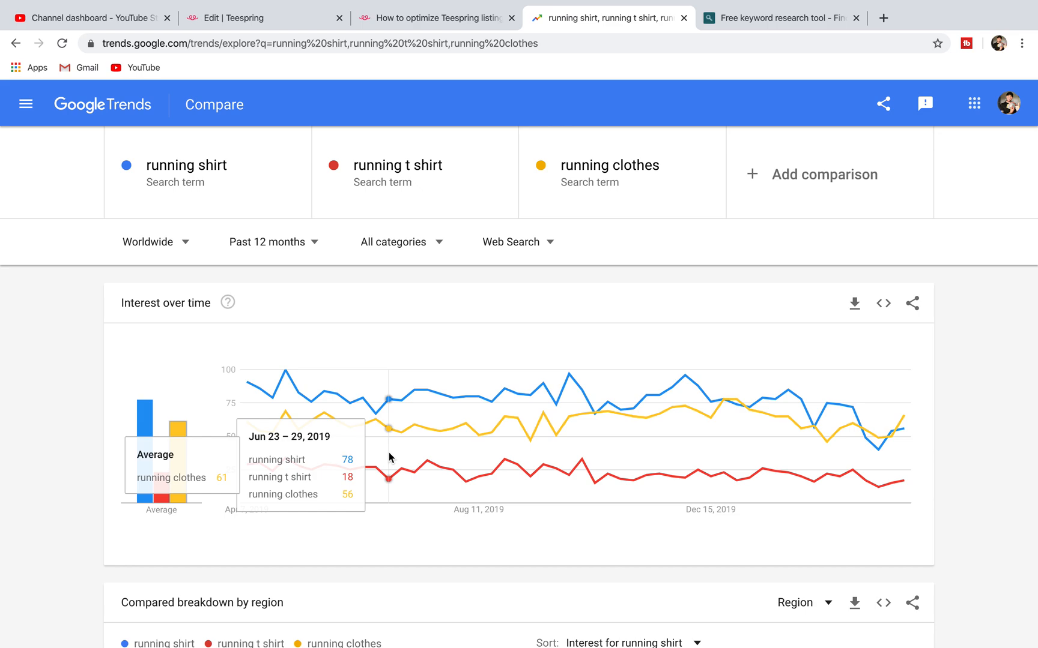
{"action": "mouse_move", "coordinate": [351, 313]}
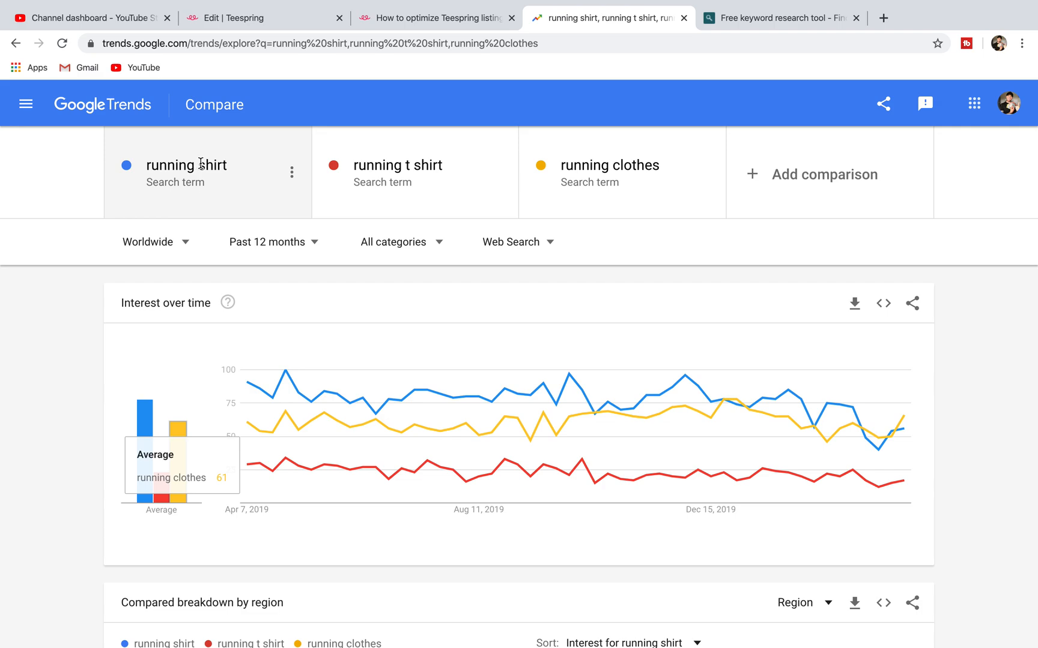
{"action": "mouse_move", "coordinate": [601, 193]}
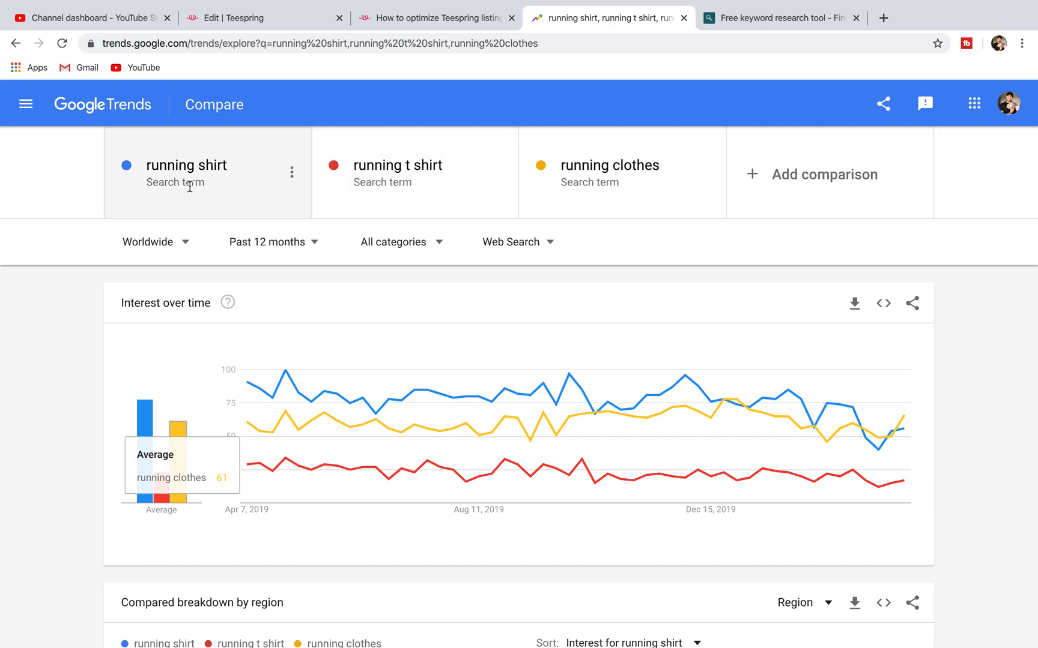
{"action": "mouse_move", "coordinate": [388, 398]}
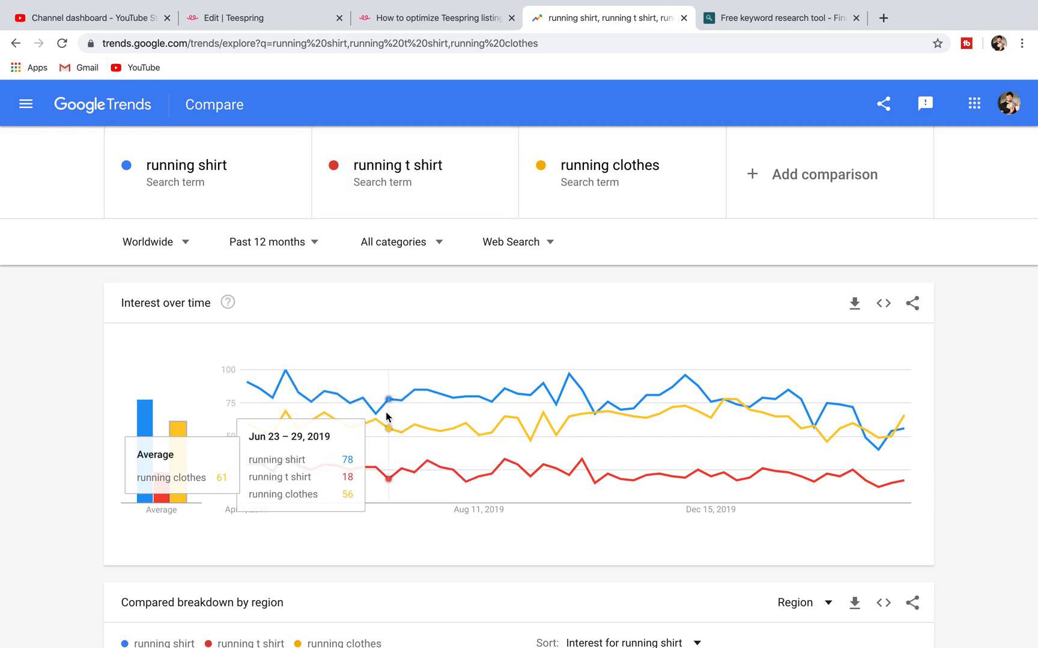
{"action": "mouse_move", "coordinate": [559, 103]}
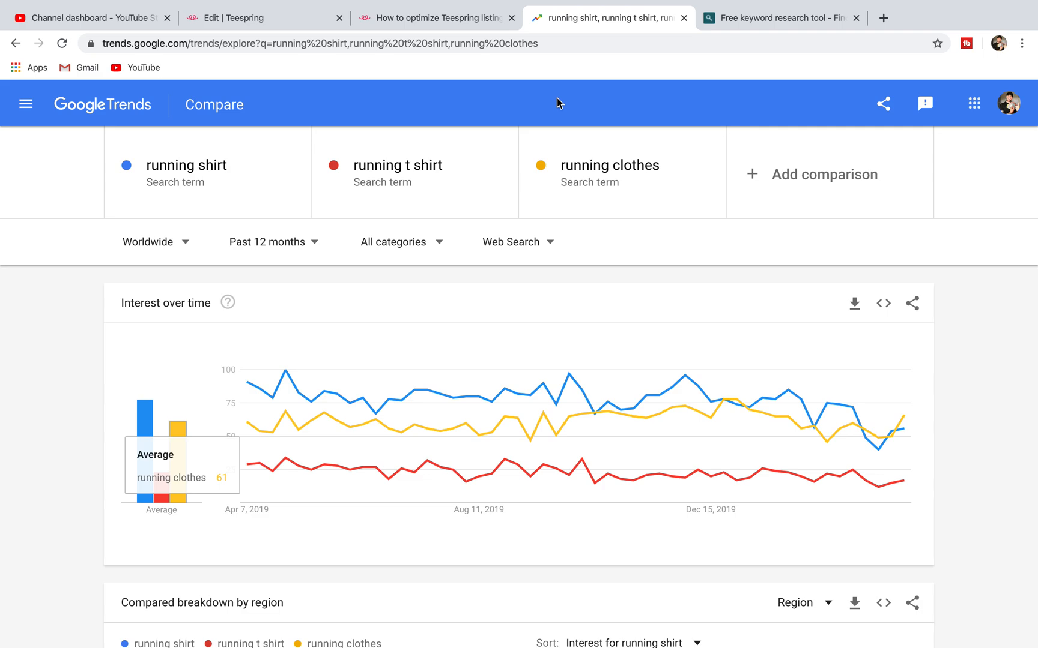
- Return to The Dog Mum edit page, rechecking the community reply along the way
{"action": "left_click", "coordinate": [258, 18]}
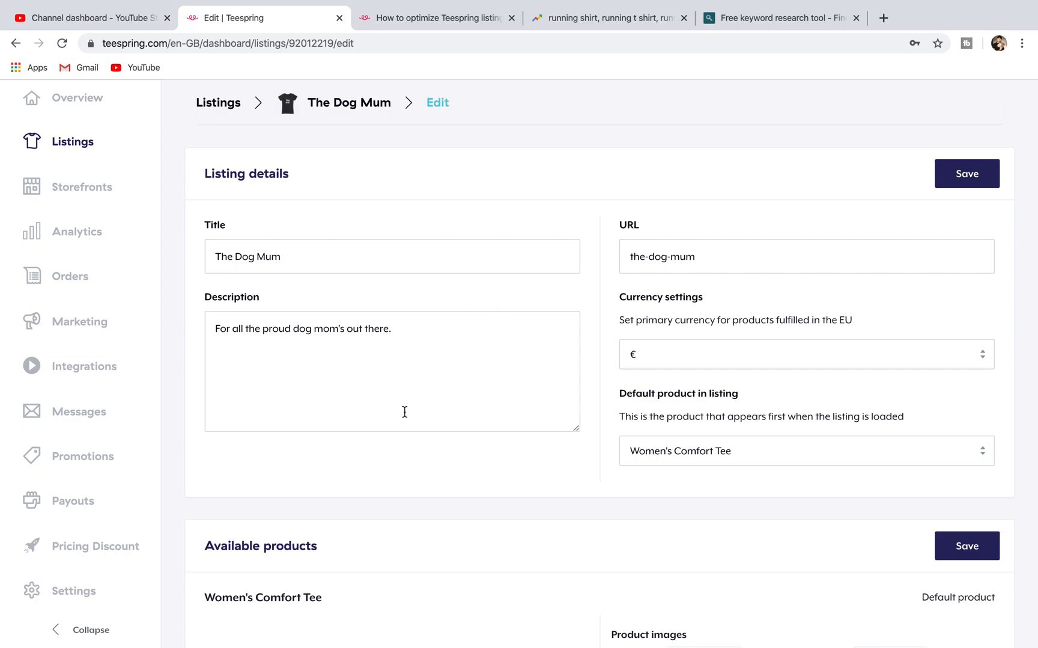
{"action": "mouse_move", "coordinate": [512, 196]}
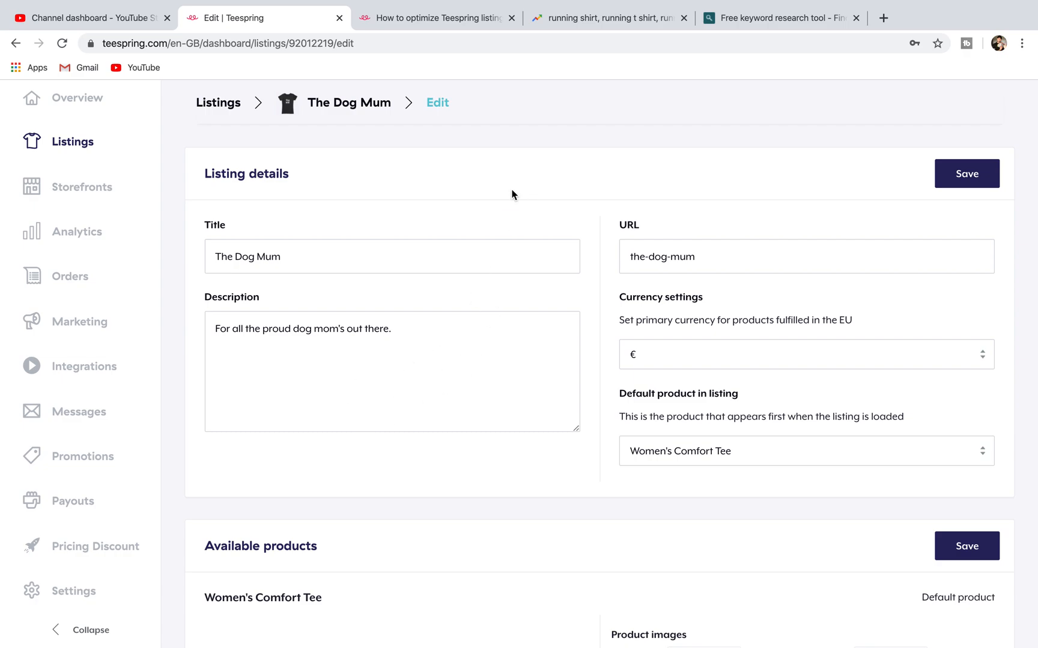
{"action": "scroll", "scroll_direction": "down", "scroll_amount": 3}
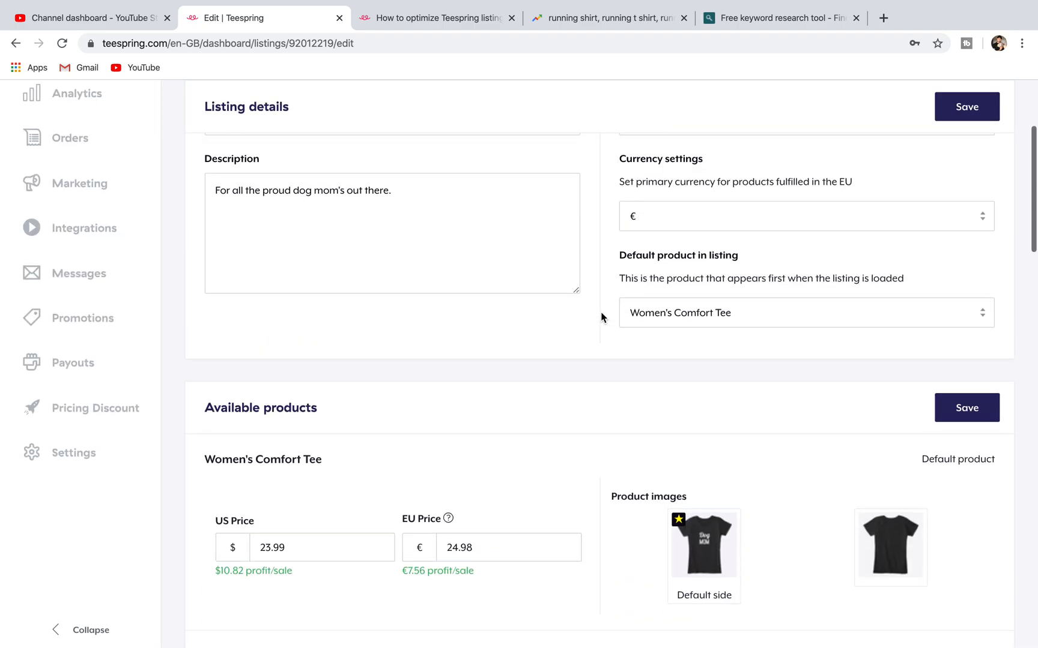
{"action": "left_click", "coordinate": [436, 18]}
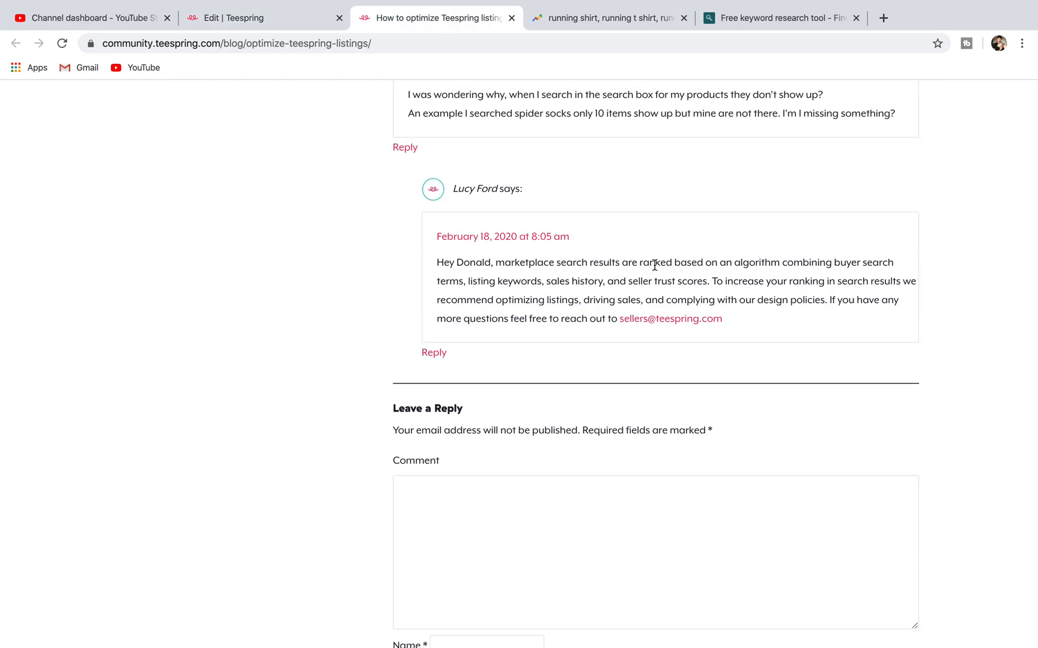
{"action": "mouse_move", "coordinate": [495, 276]}
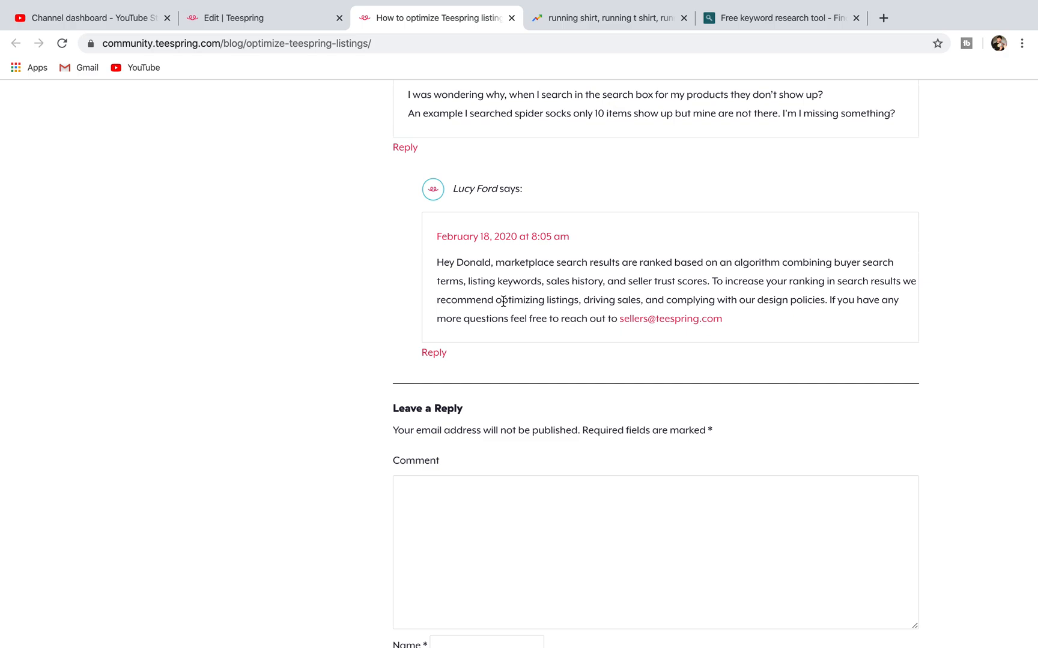
{"action": "left_click", "coordinate": [259, 18]}
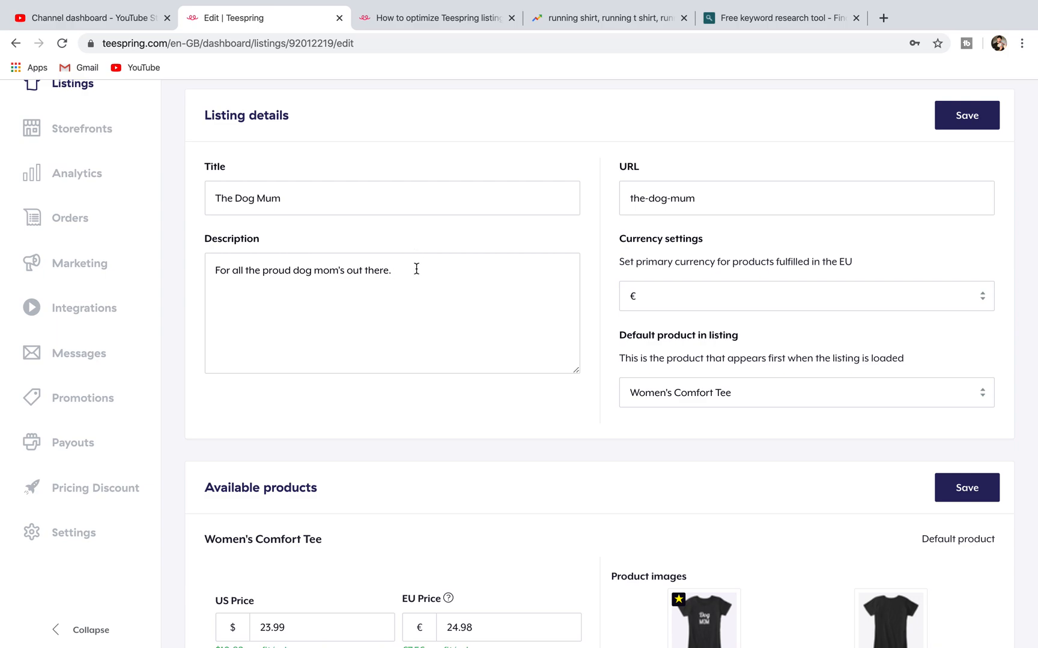
{"action": "mouse_move", "coordinate": [428, 280]}
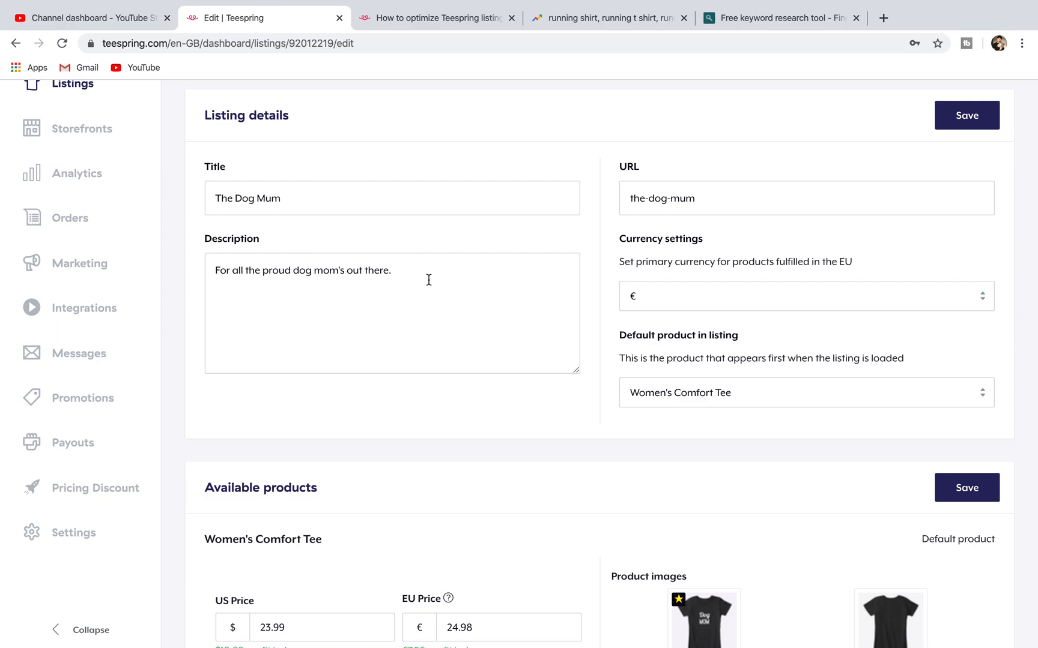
{"action": "left_click", "coordinate": [437, 18]}
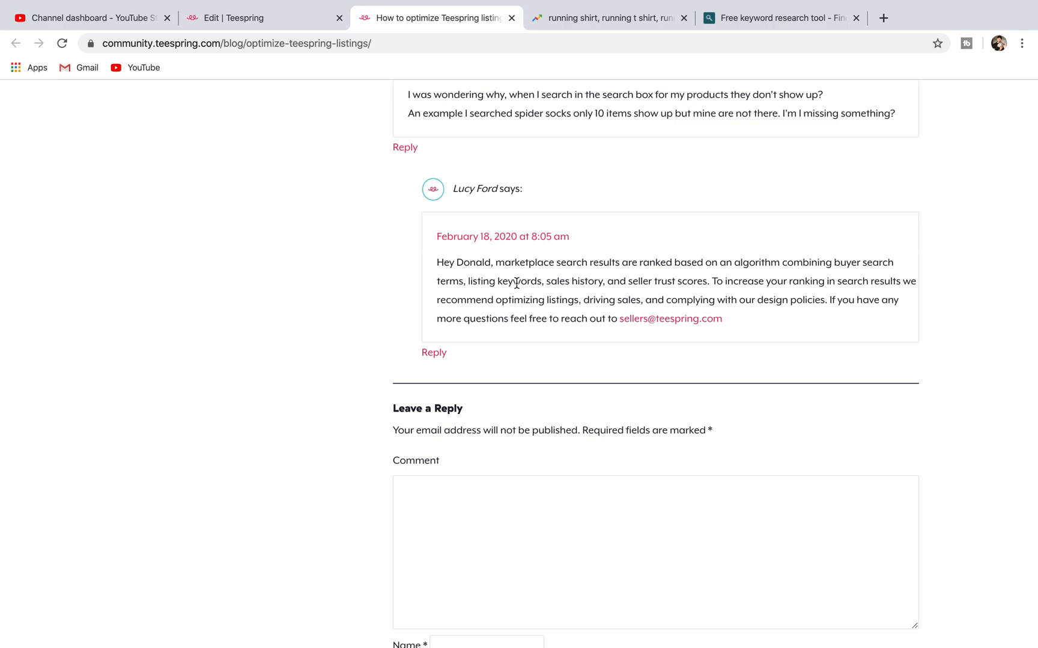
{"action": "left_click", "coordinate": [258, 18]}
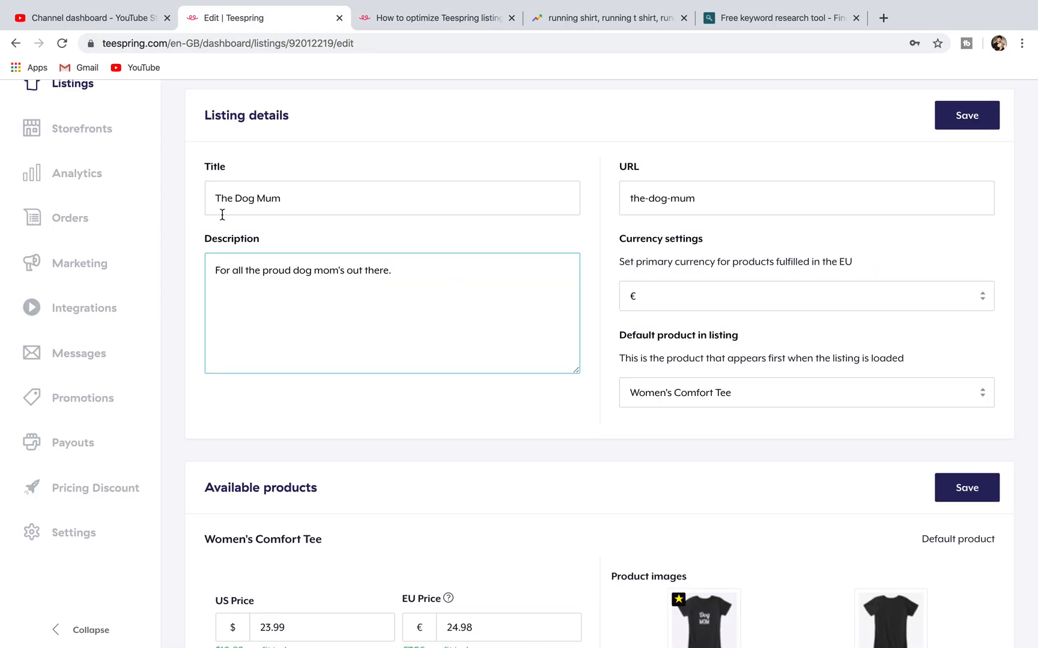
{"action": "mouse_move", "coordinate": [456, 289]}
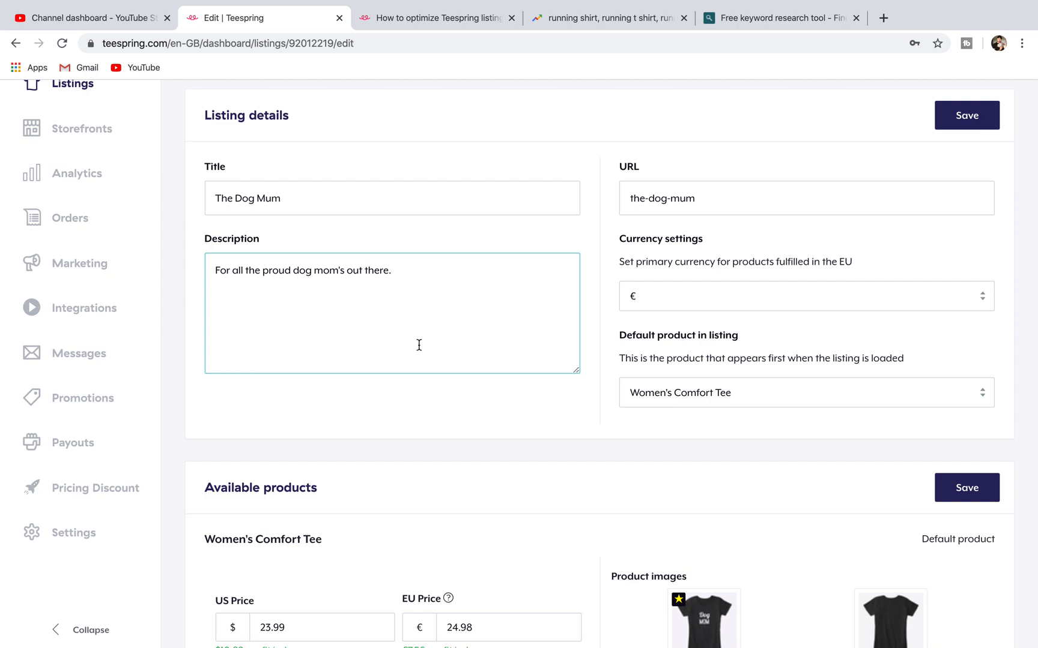
{"action": "mouse_move", "coordinate": [533, 147]}
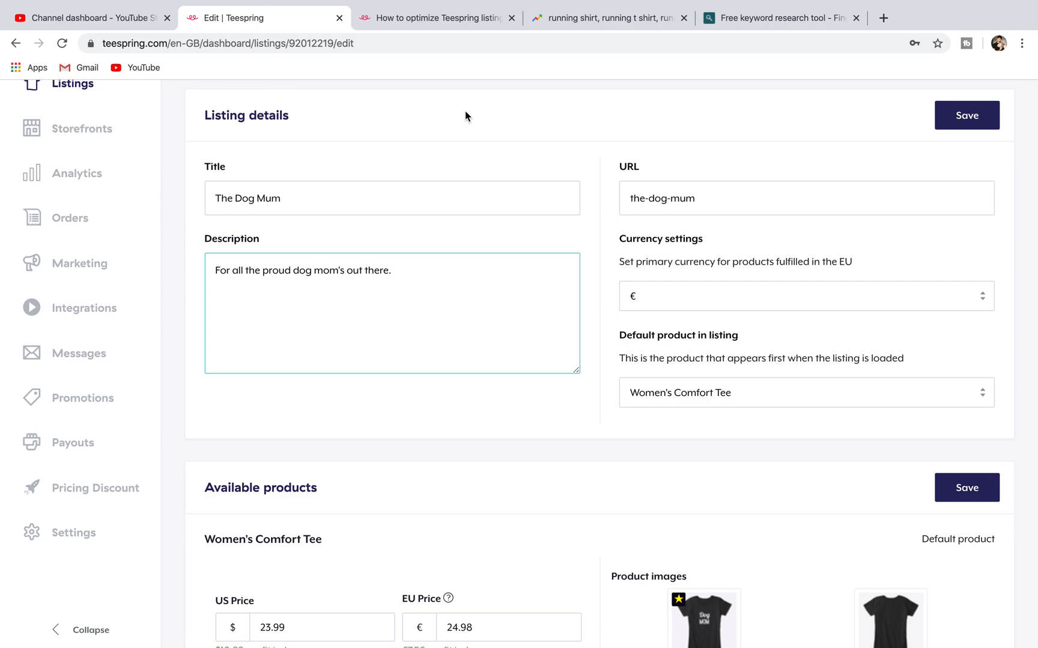
{"action": "mouse_move", "coordinate": [502, 149]}
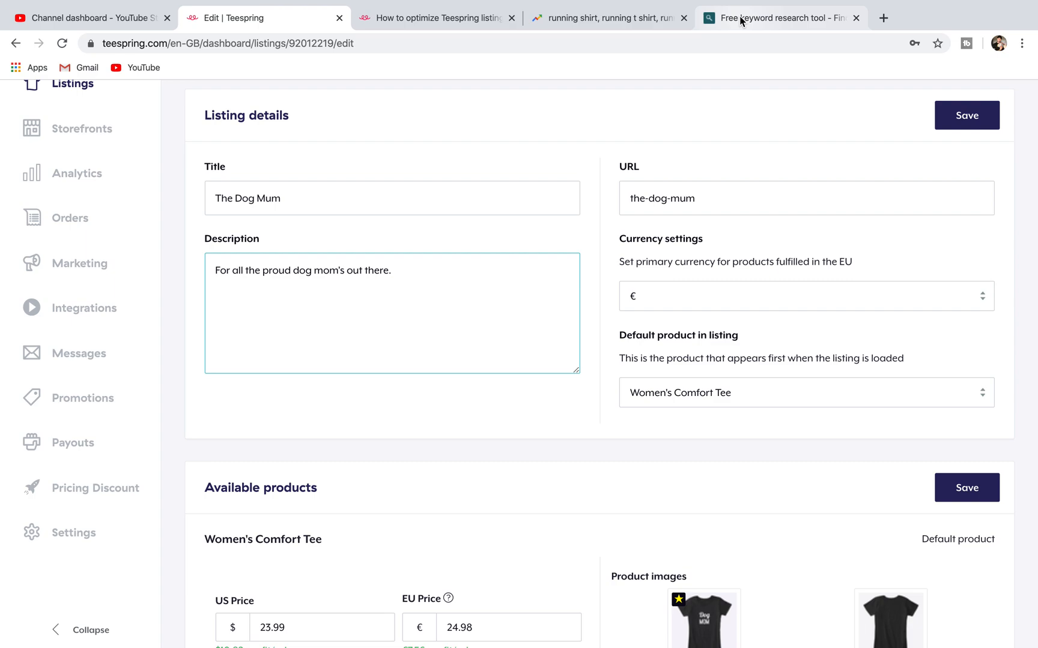
{"action": "mouse_move", "coordinate": [780, 18]}
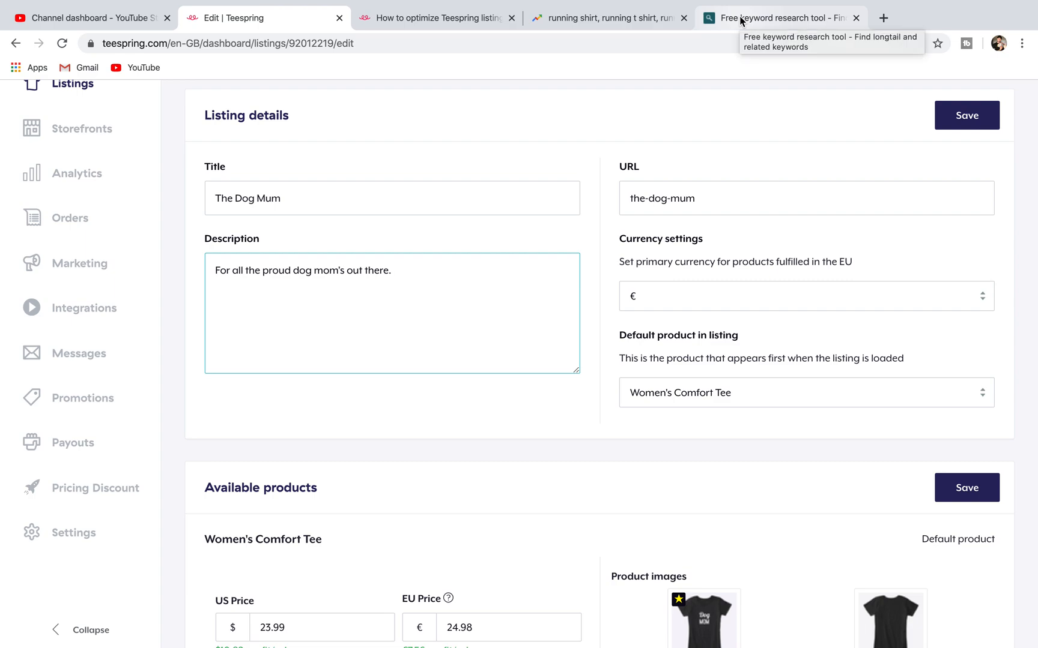
- Search keyword.io for long-tail suggestions on the seed keyword 'running shirt'
{"action": "left_click", "coordinate": [777, 18]}
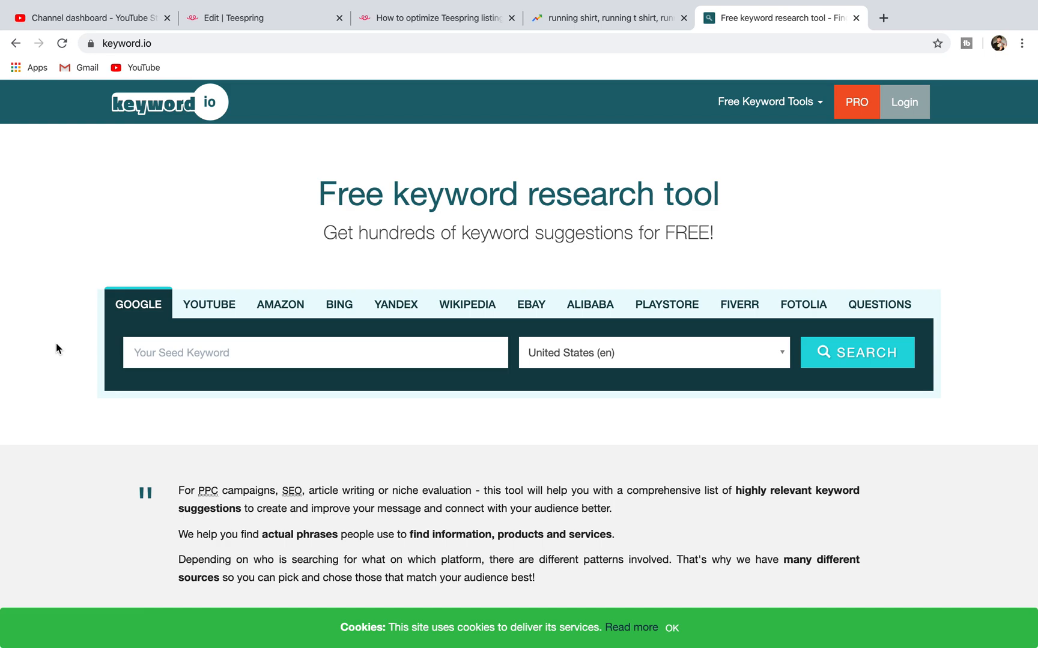
{"action": "left_click", "coordinate": [315, 352]}
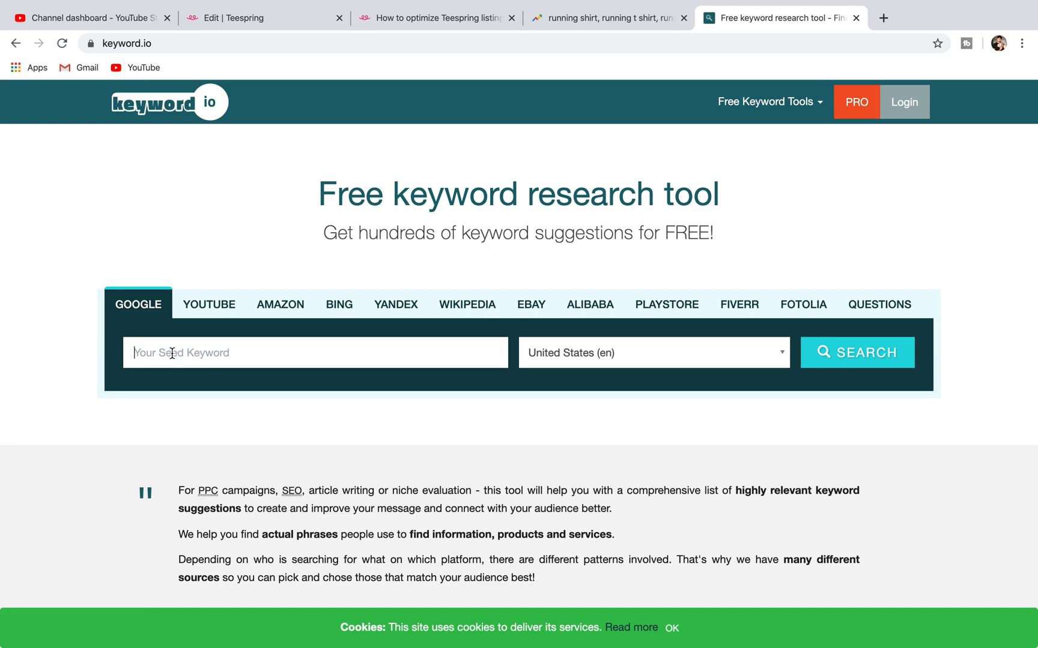
{"action": "mouse_move", "coordinate": [71, 319]}
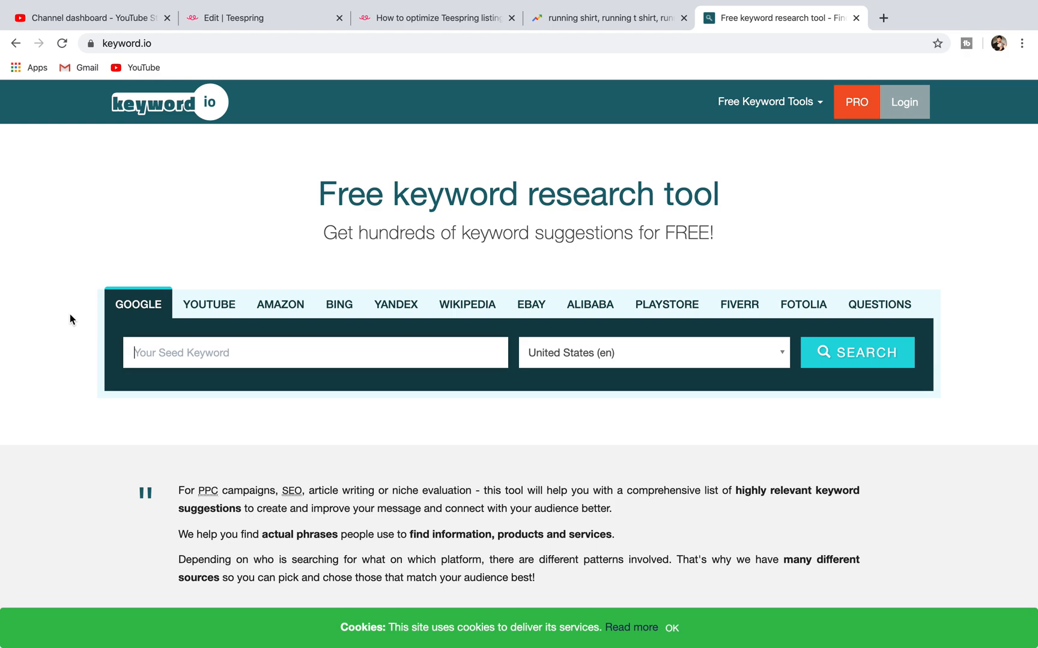
{"action": "type", "text": "running"}
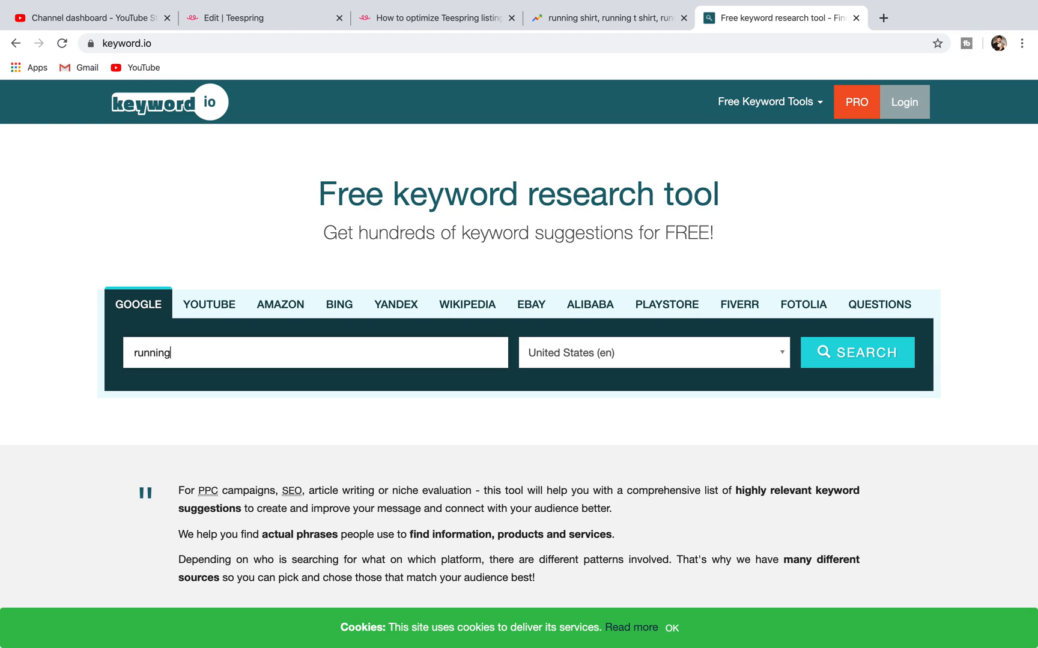
{"action": "type", "text": "shirt"}
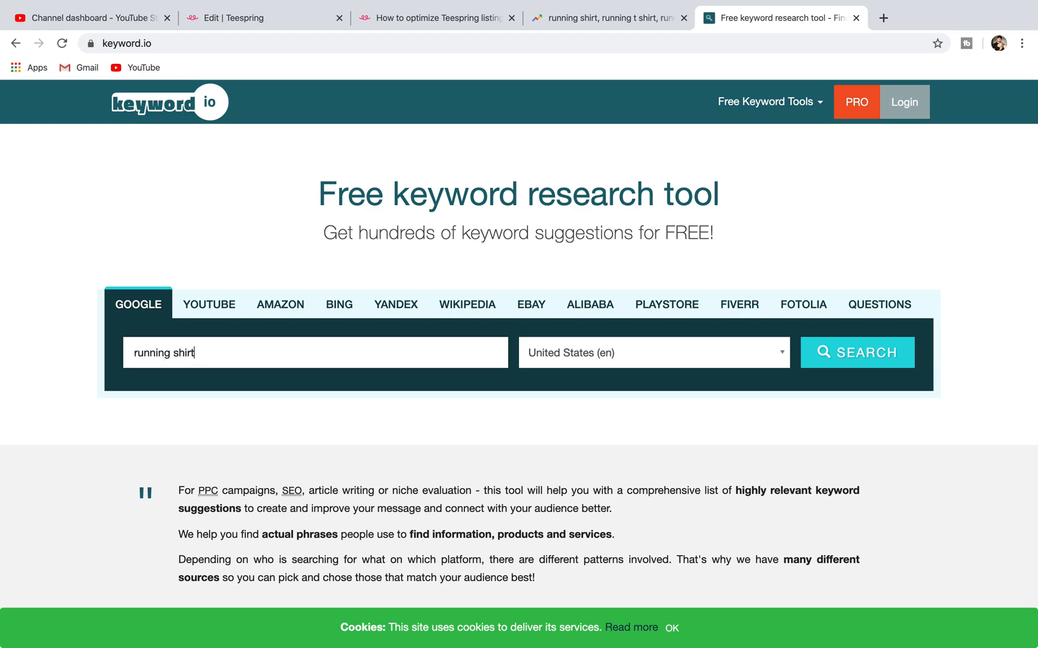
{"action": "left_click", "coordinate": [856, 351]}
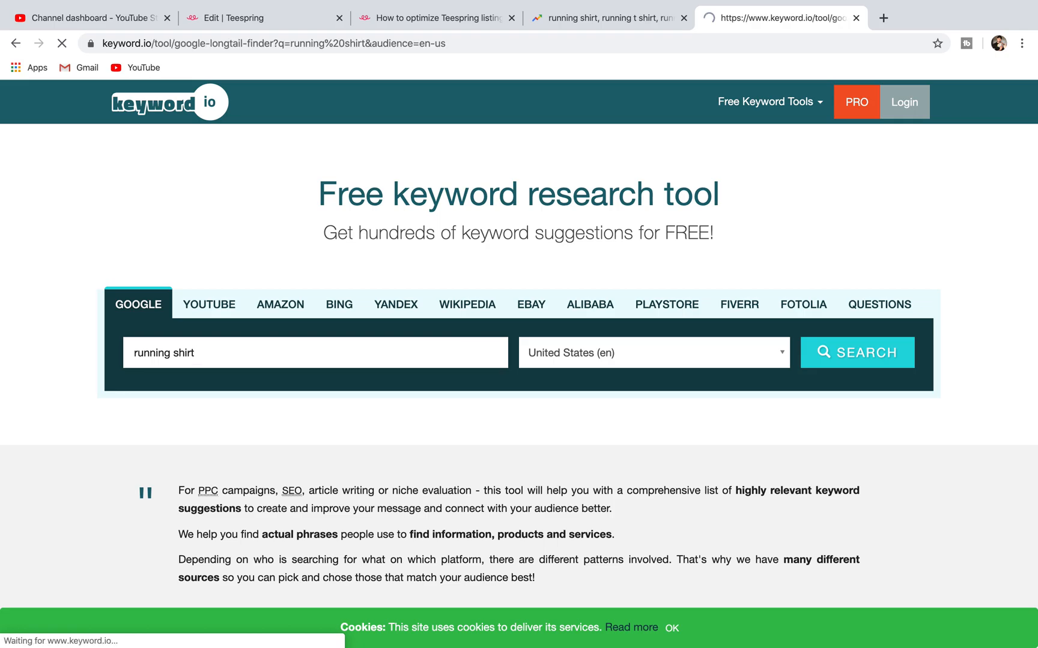
{"action": "left_click", "coordinate": [856, 352]}
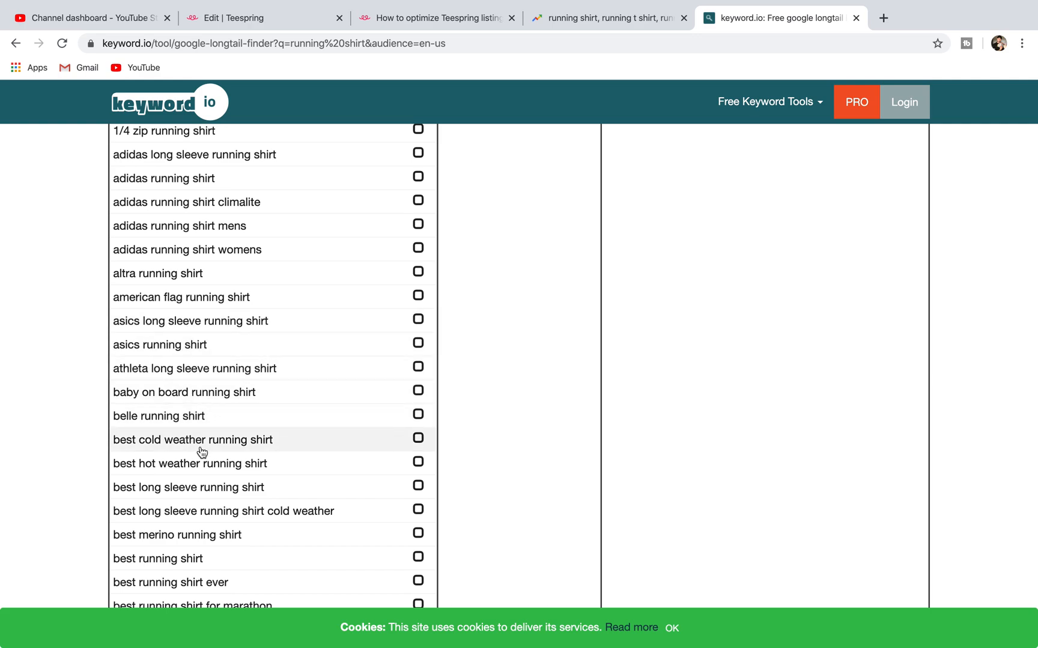
{"action": "scroll", "scroll_direction": "down", "scroll_amount": 3}
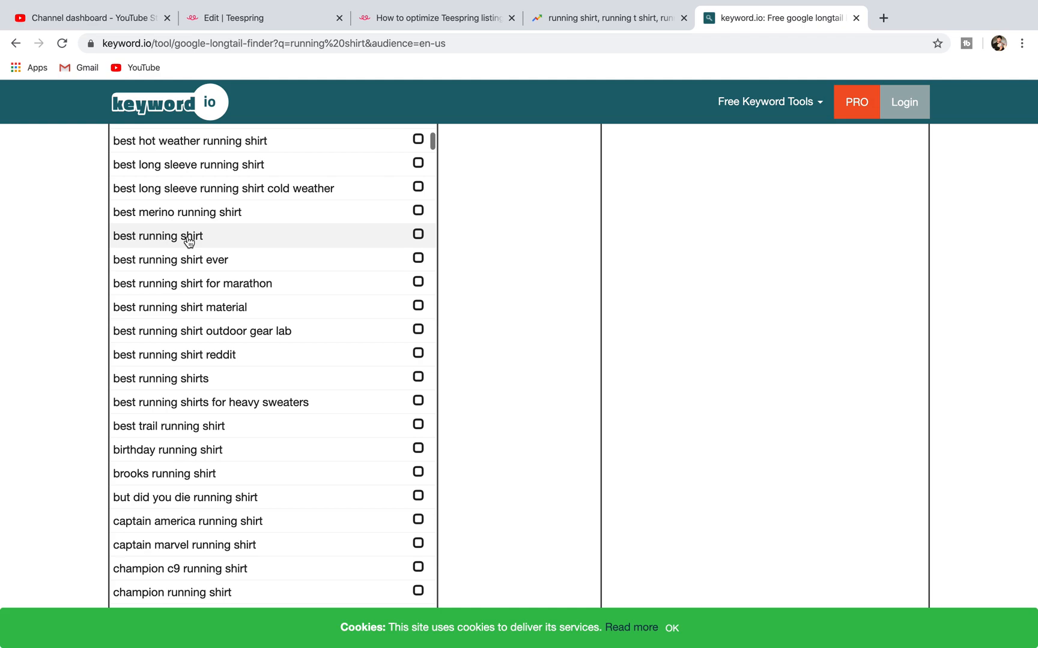
- Add 'best running shirt' as a fourth Google Trends term, then return to keyword.io
{"action": "left_click", "coordinate": [607, 49]}
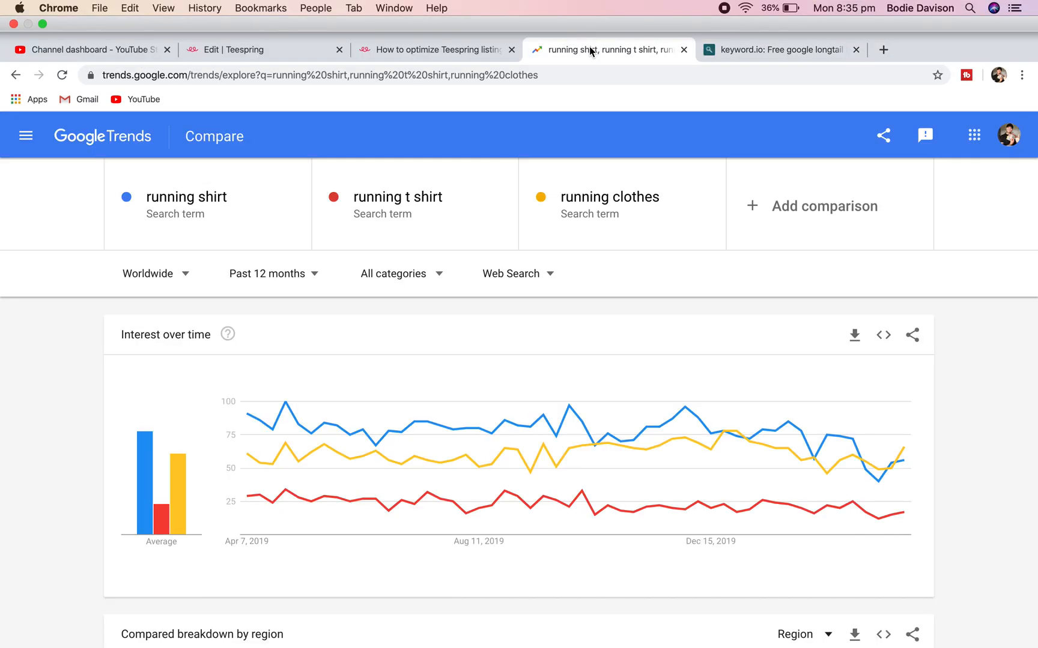
{"action": "scroll", "scroll_direction": "down", "scroll_amount": 3}
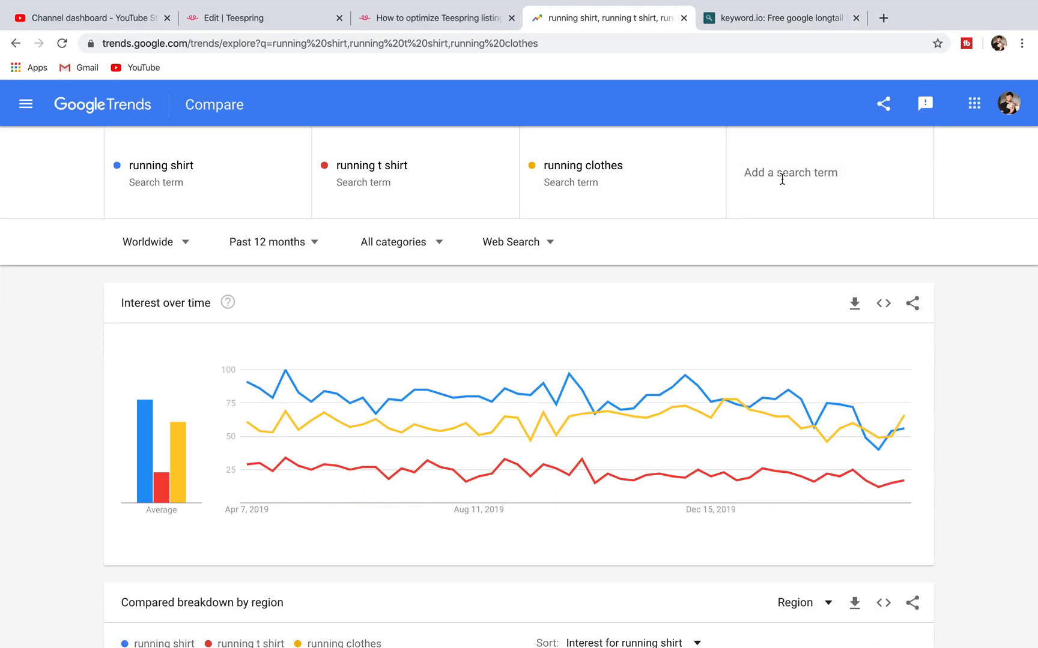
{"action": "type", "text": "best running shirt"}
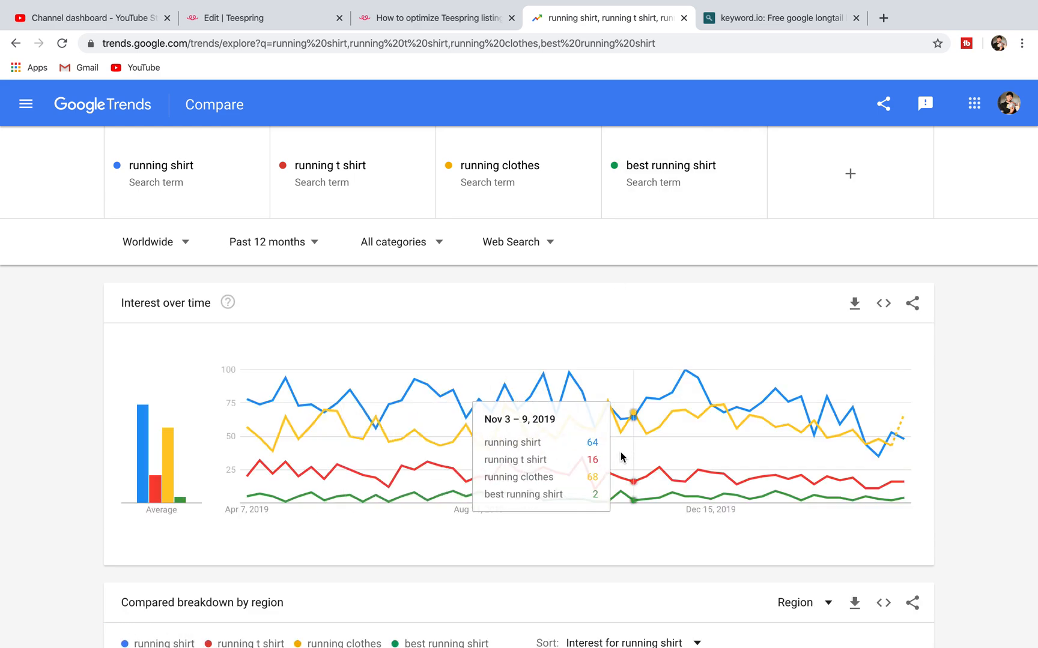
{"action": "left_click", "coordinate": [781, 18]}
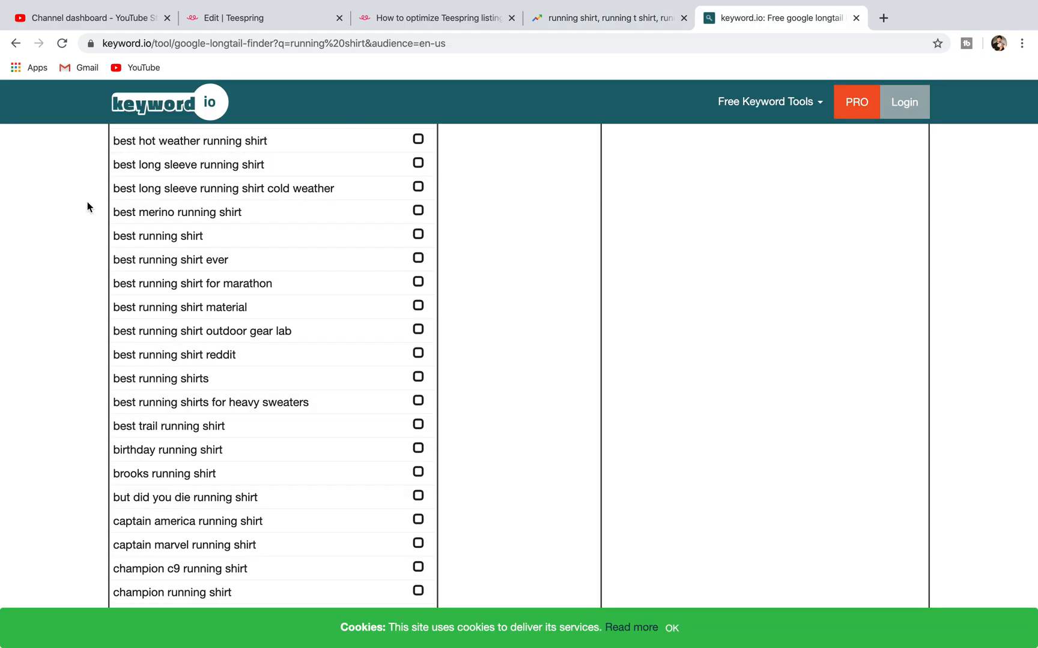
- Browse further down the running shirt suggestions, then bring back the trends comparison
{"action": "scroll", "scroll_direction": "down", "scroll_amount": 3}
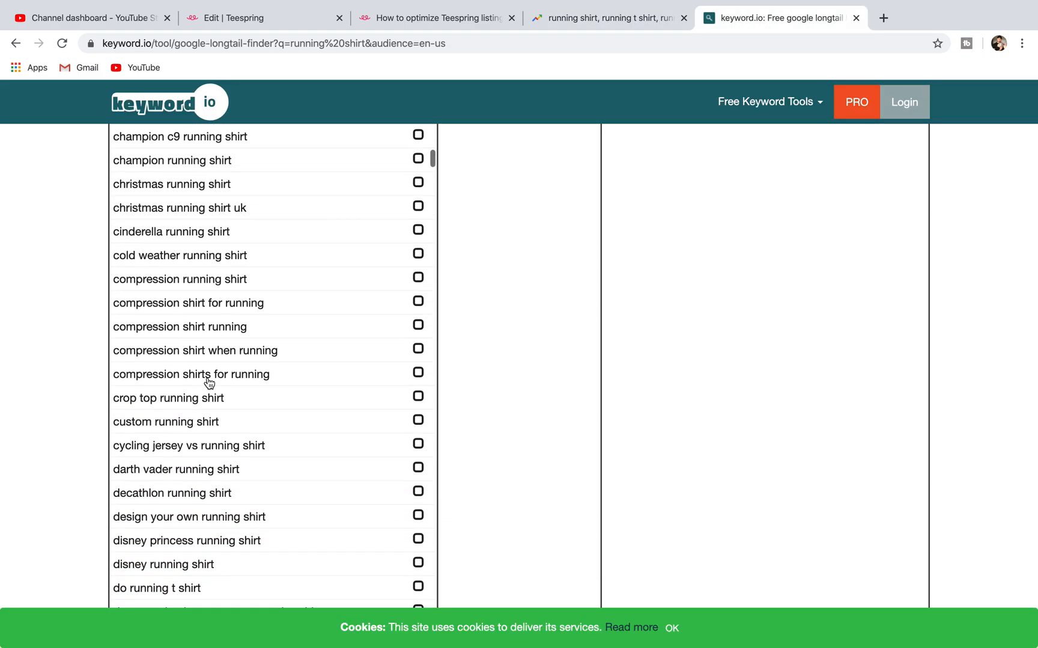
{"action": "scroll", "scroll_direction": "down", "scroll_amount": 3}
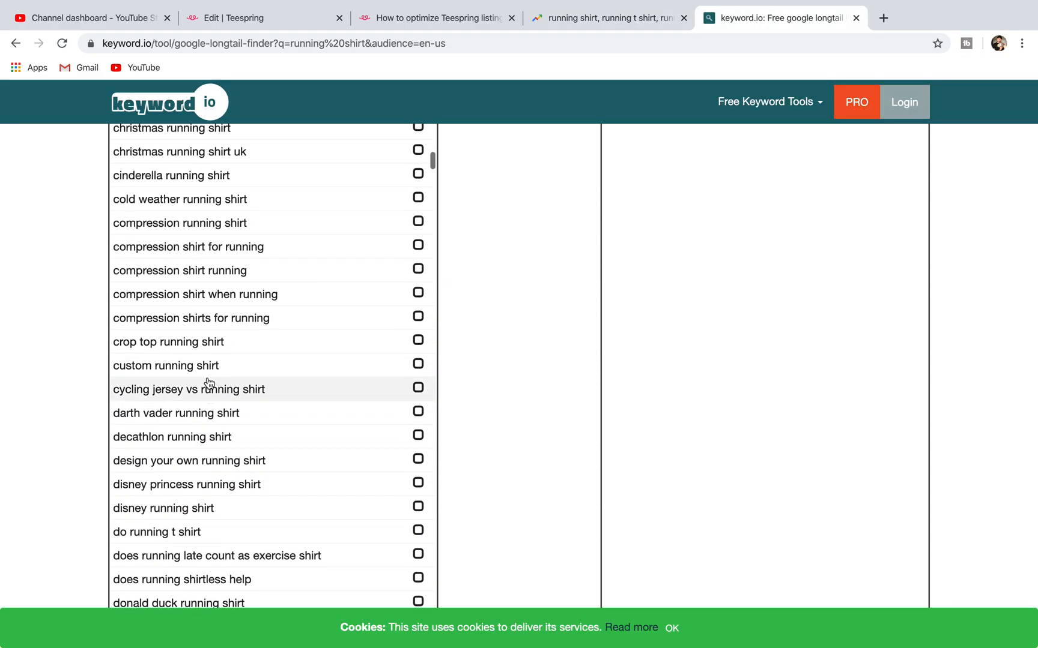
{"action": "scroll", "scroll_direction": "down", "scroll_amount": 3}
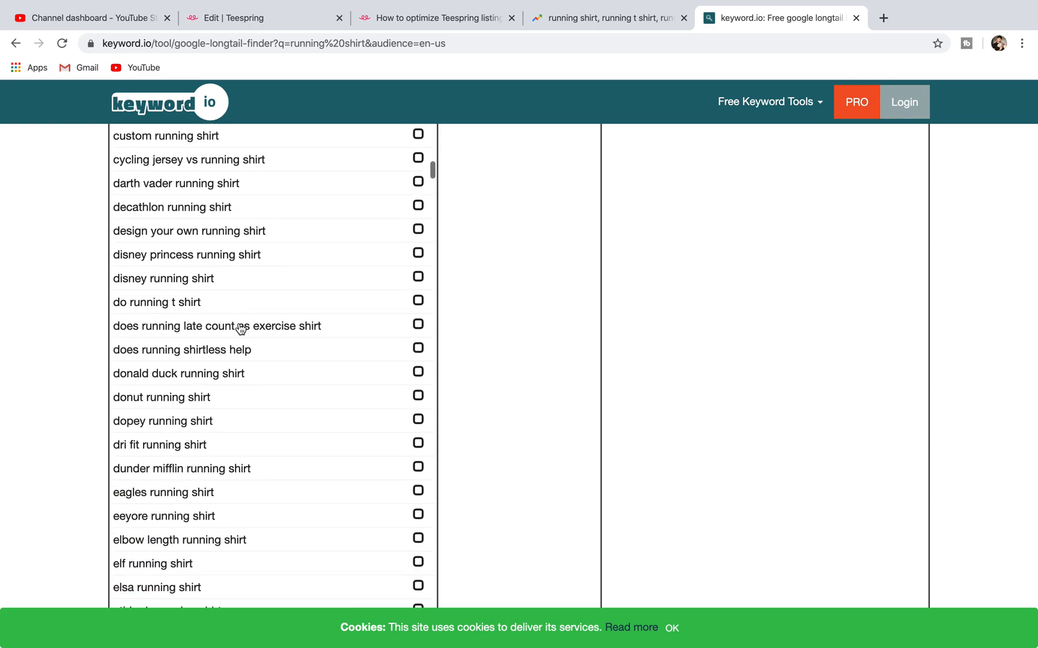
{"action": "scroll", "scroll_direction": "down", "scroll_amount": 3}
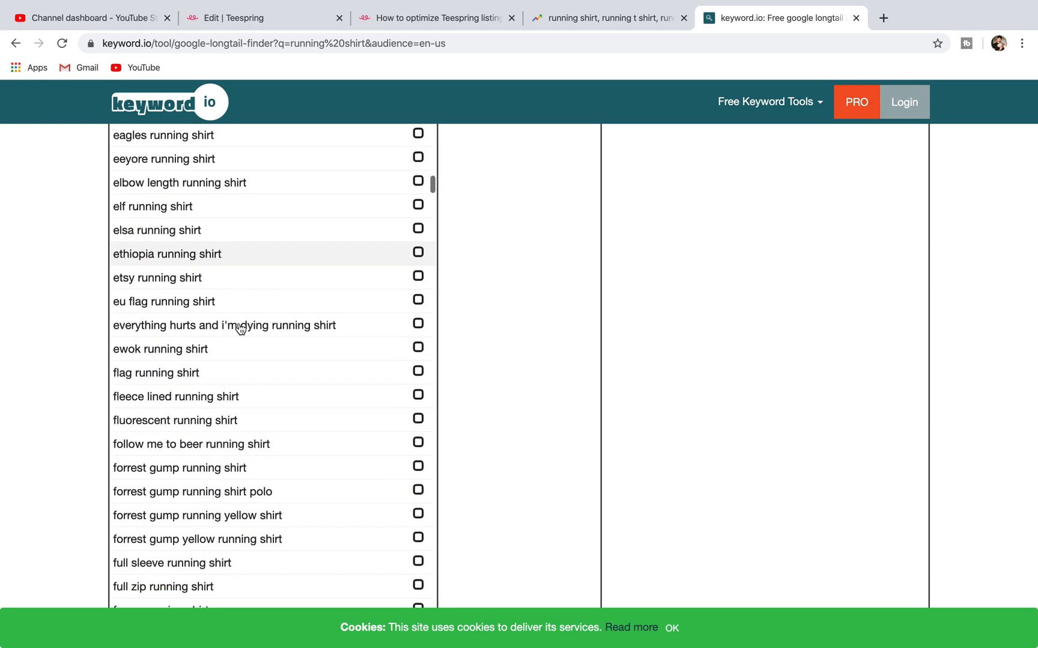
{"action": "scroll", "scroll_direction": "down", "scroll_amount": 3}
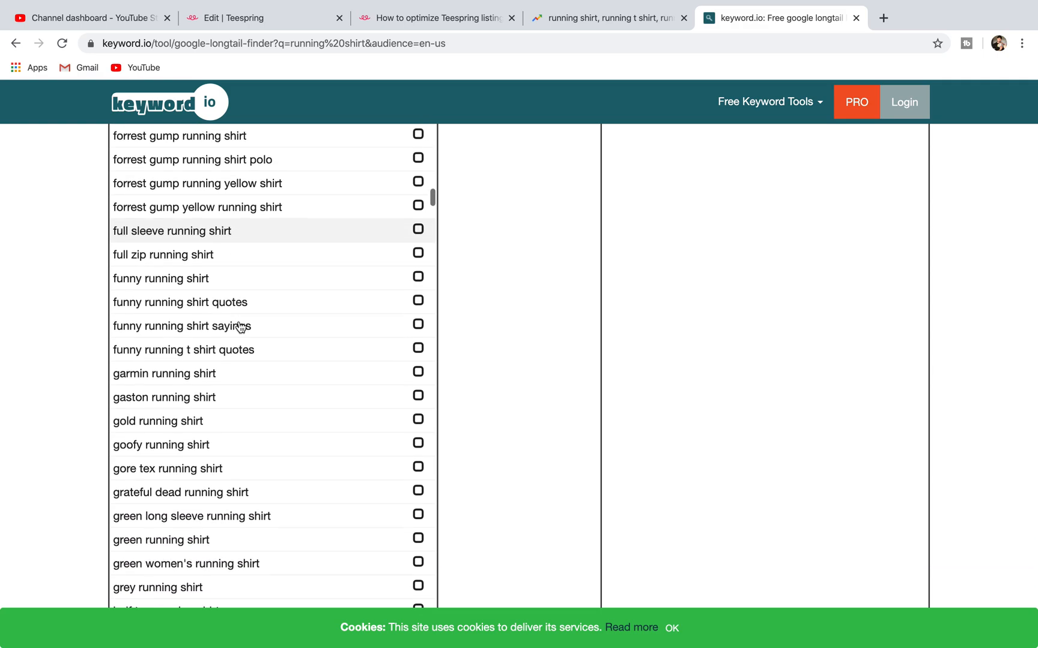
{"action": "left_click", "coordinate": [605, 18]}
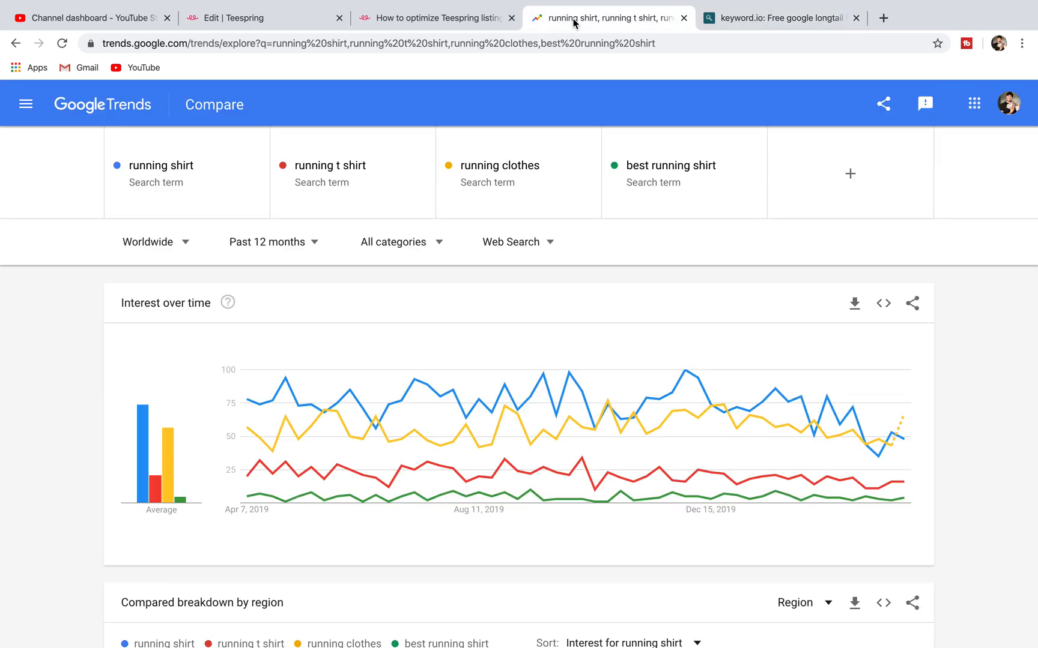
- Swap the fourth compared term from 'best running shirt' to 'funny running shirt'
{"action": "left_click", "coordinate": [670, 173]}
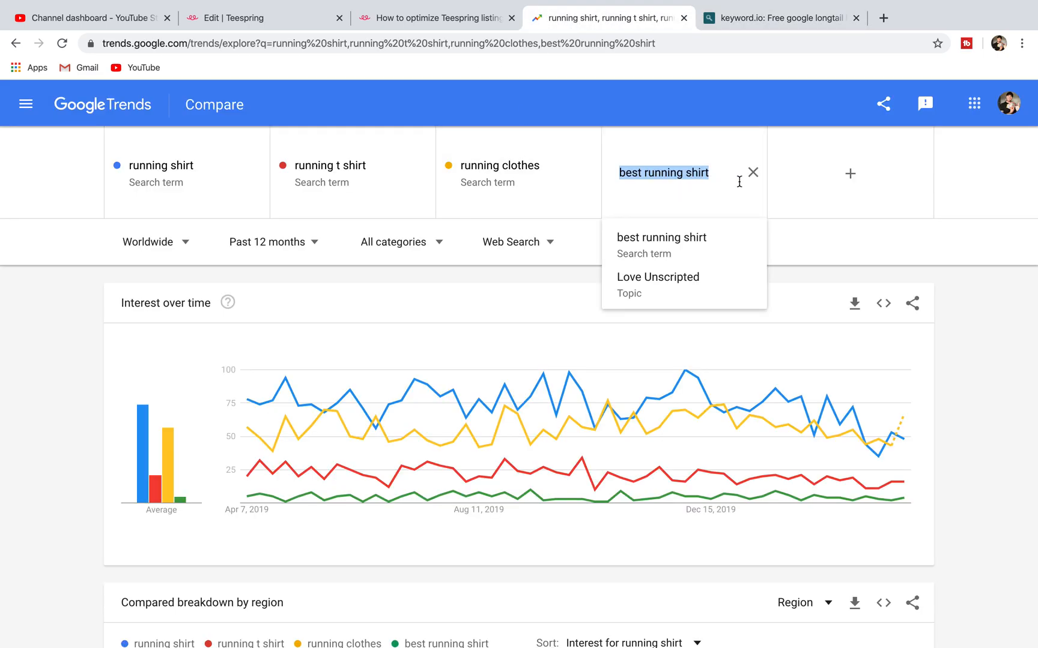
{"action": "left_click", "coordinate": [753, 172]}
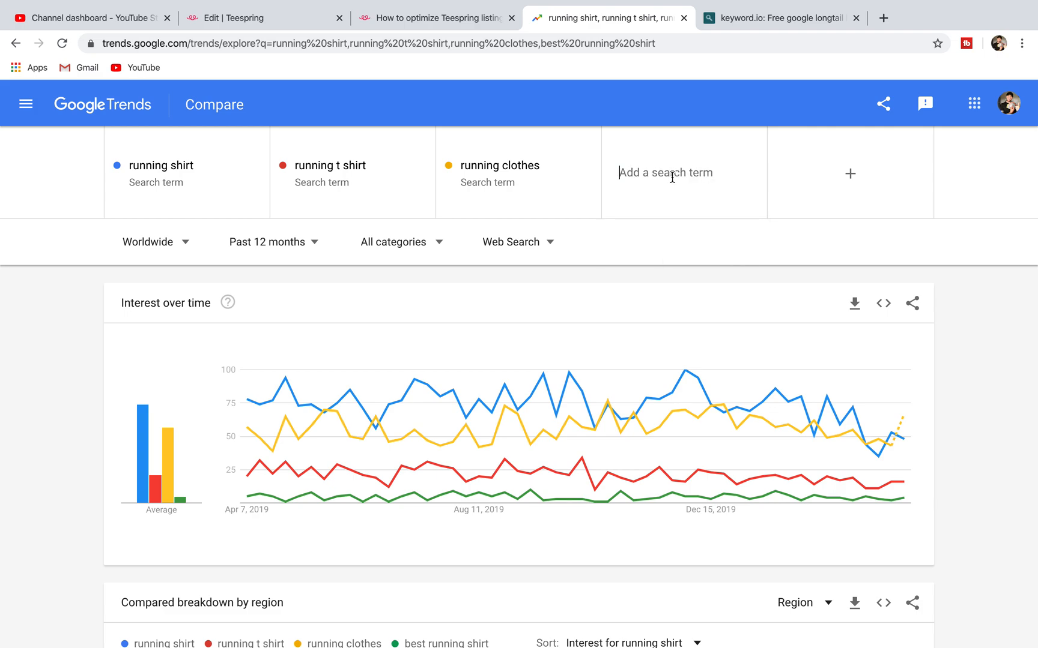
{"action": "type", "text": "funny running shir"}
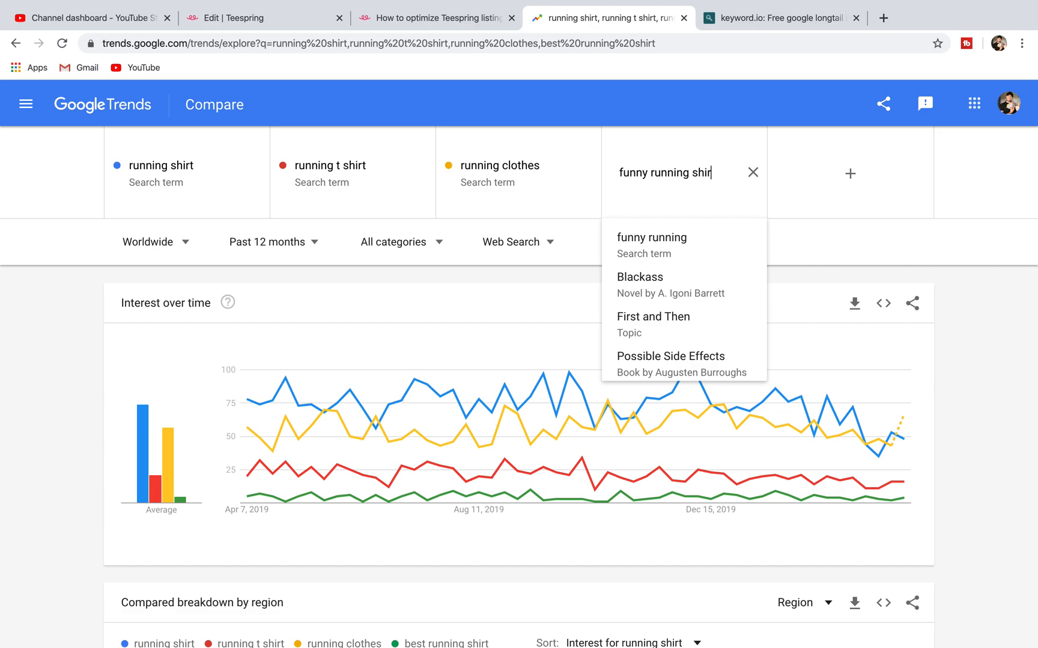
{"action": "left_click", "coordinate": [651, 238]}
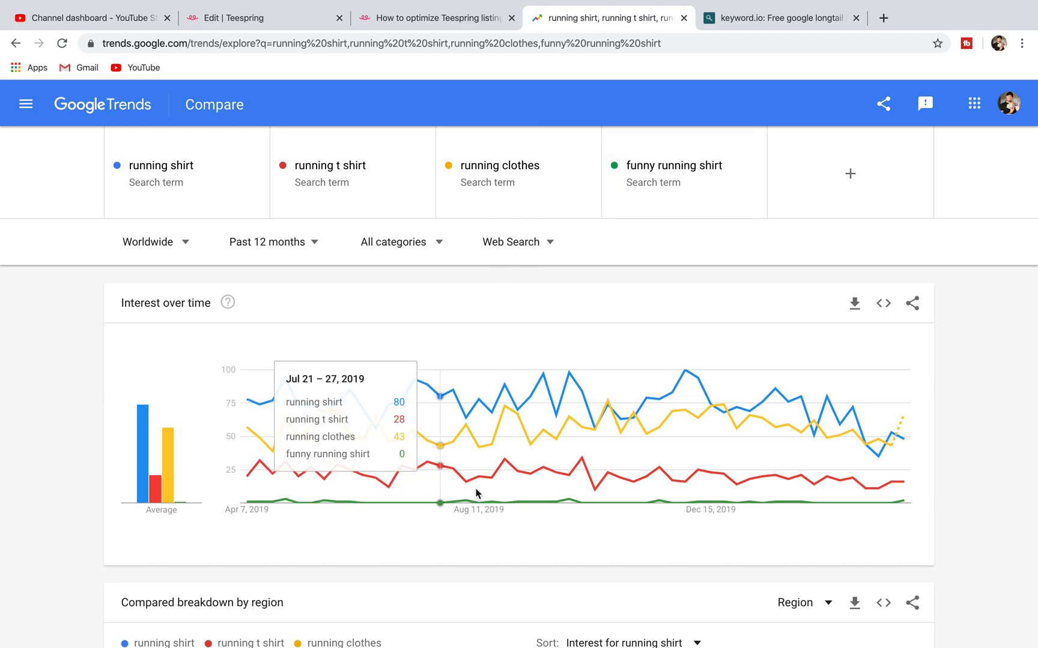
{"action": "mouse_move", "coordinate": [94, 381]}
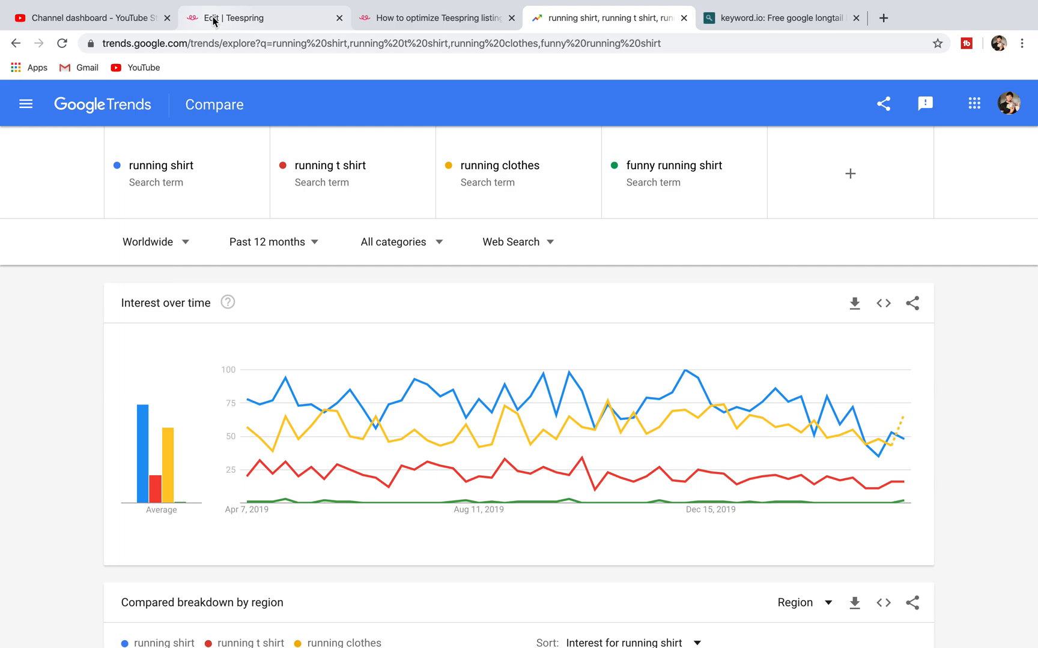
- Return to Teespring and show the overview of active listings
{"action": "left_click", "coordinate": [263, 18]}
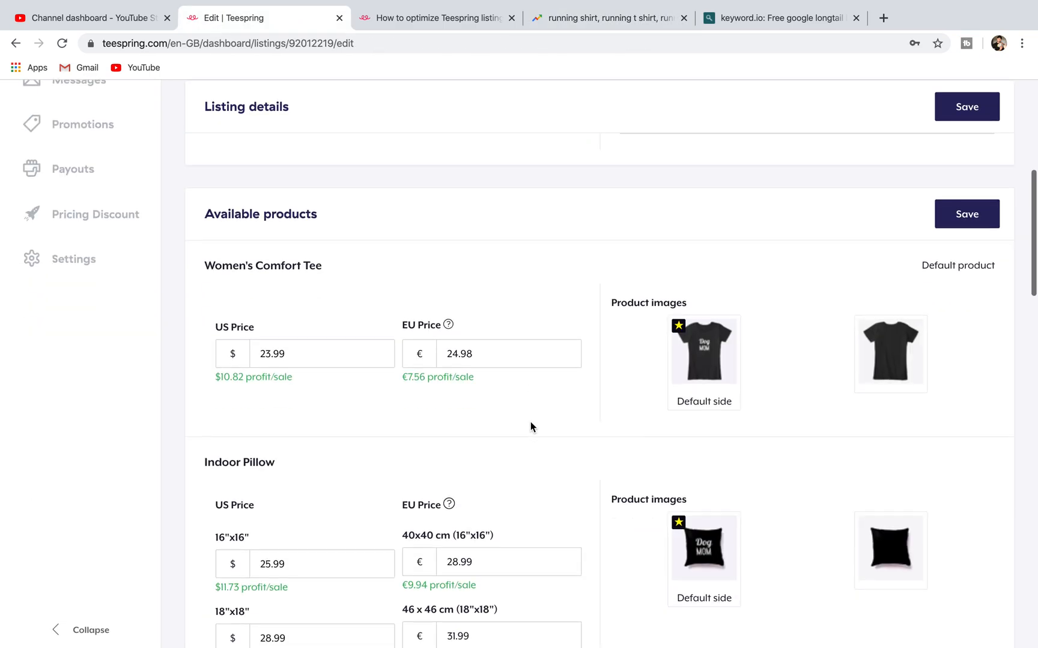
{"action": "scroll", "scroll_direction": "up", "scroll_amount": 3}
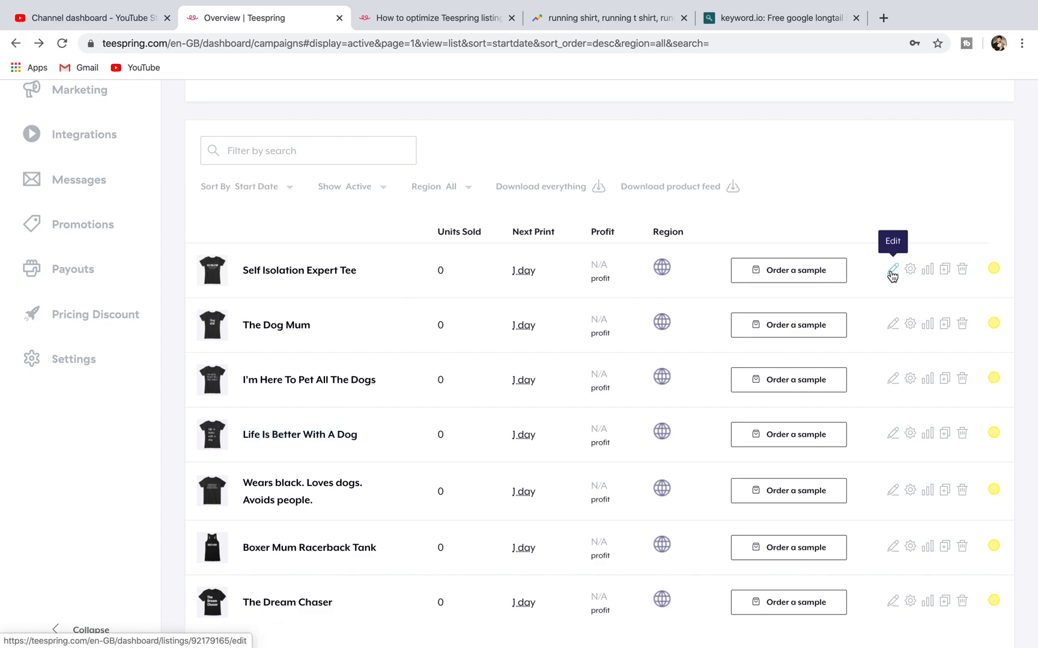
{"action": "mouse_move", "coordinate": [439, 547]}
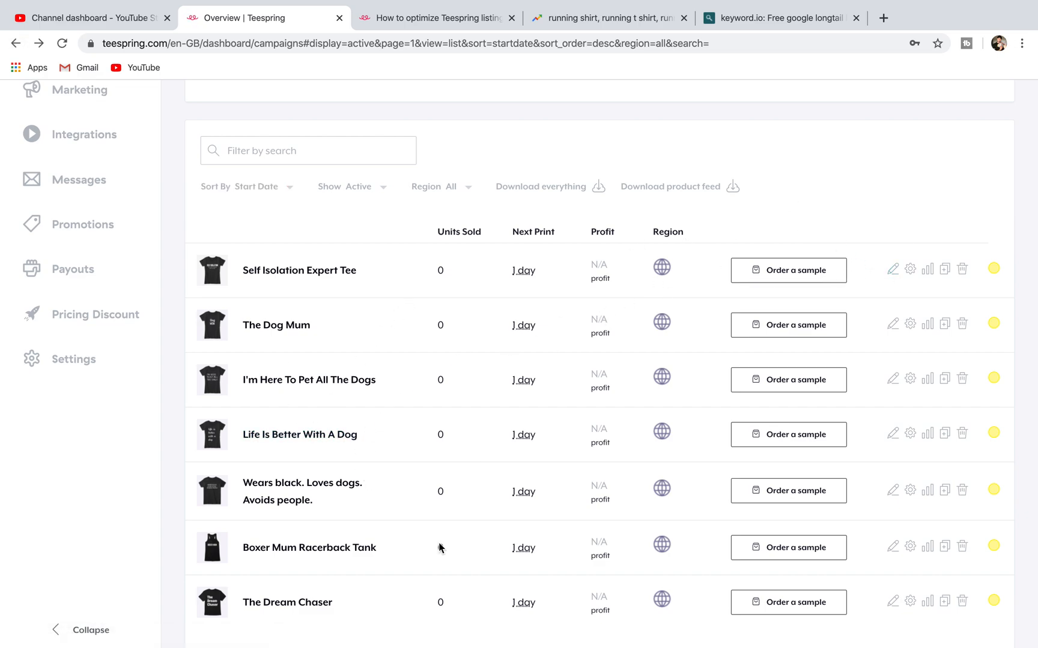
{"action": "mouse_move", "coordinate": [471, 353]}
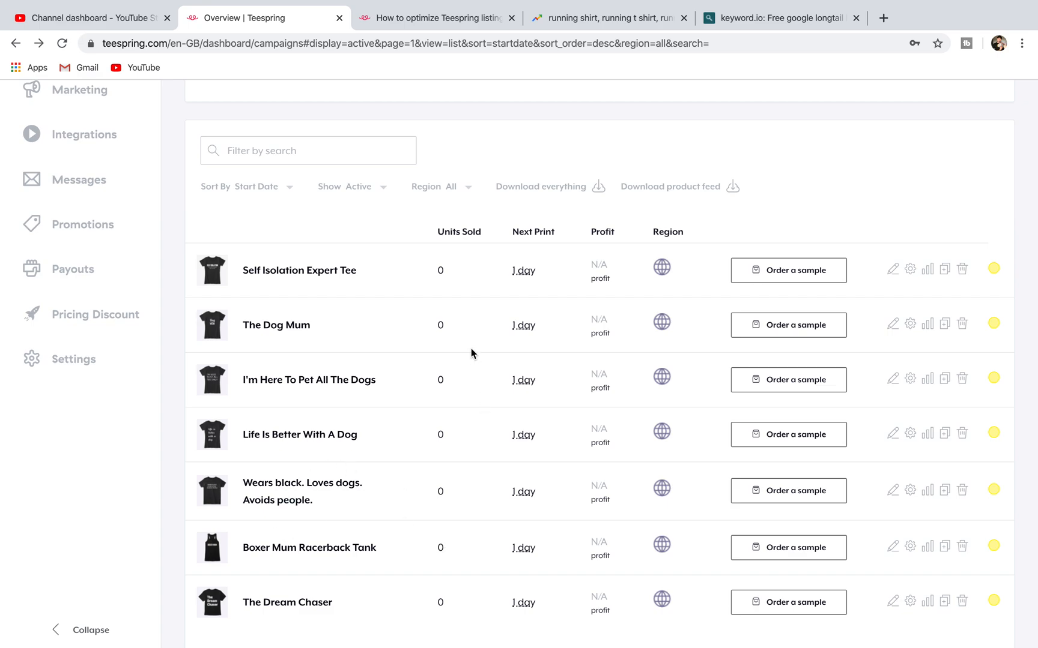
{"action": "mouse_move", "coordinate": [295, 363]}
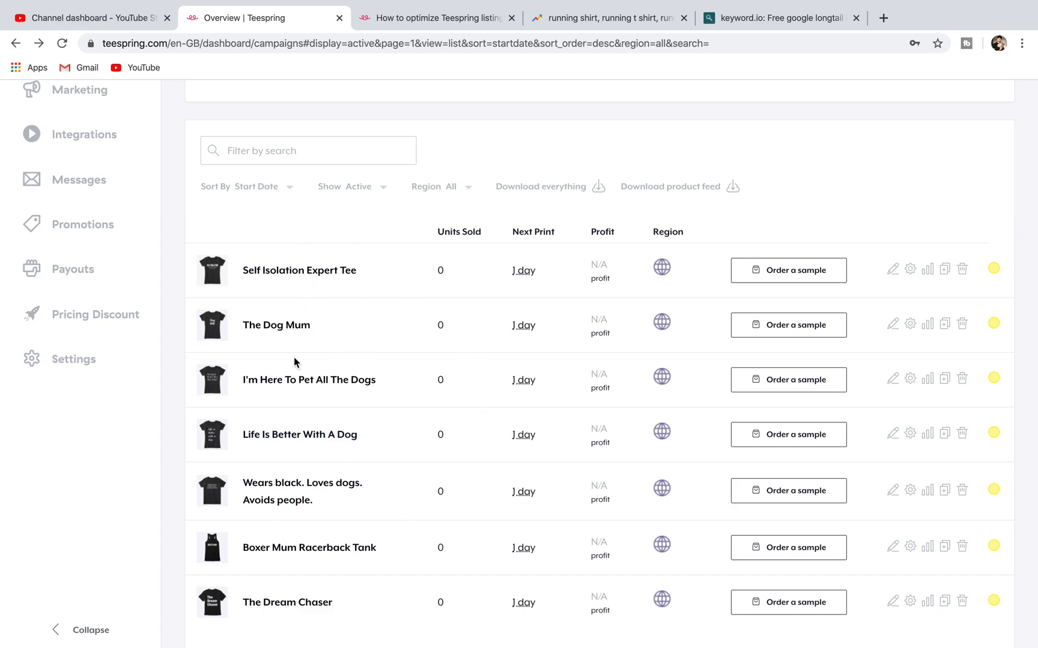
{"action": "mouse_move", "coordinate": [372, 375]}
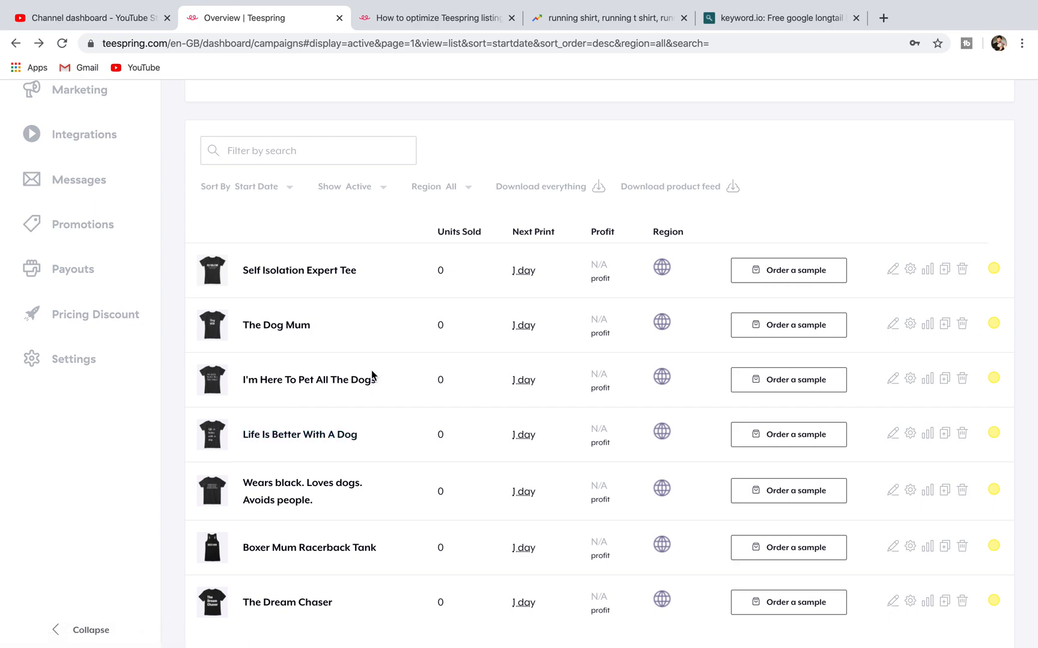
{"action": "mouse_move", "coordinate": [770, 543]}
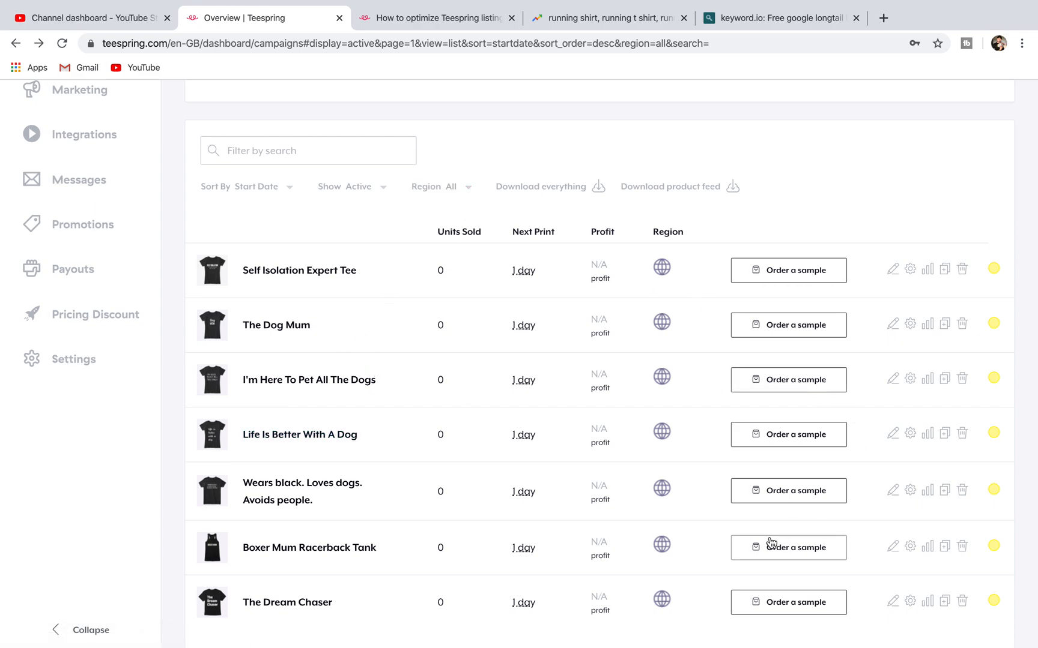
{"action": "mouse_move", "coordinate": [693, 286]}
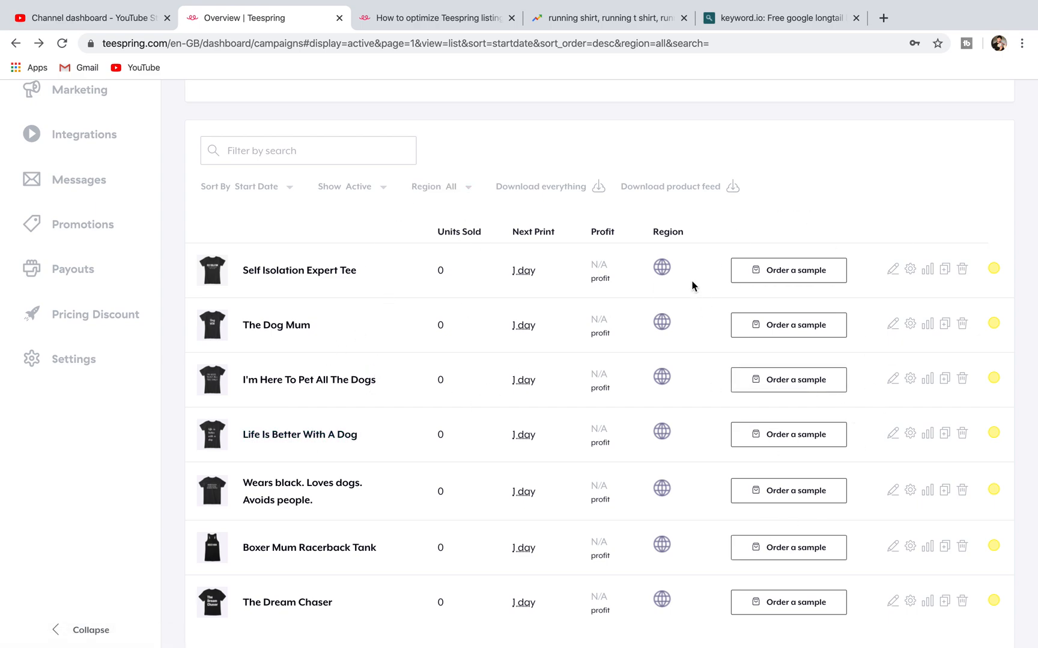